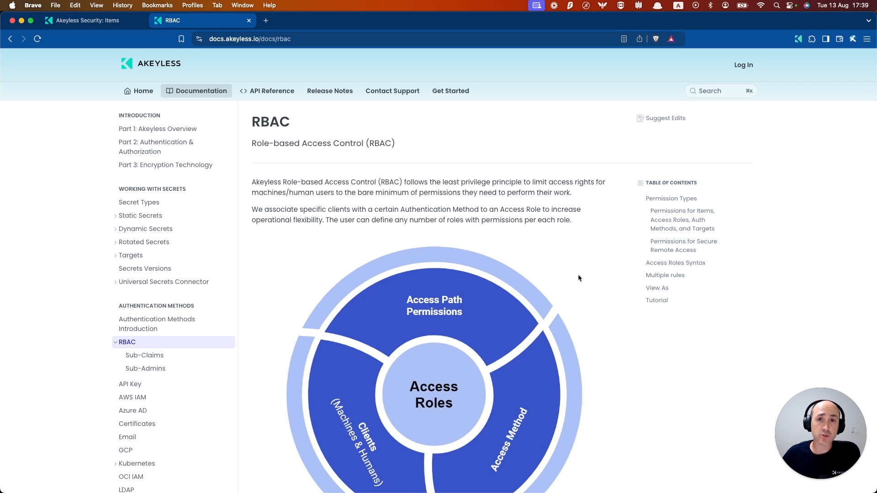
mouse_move(557, 144)
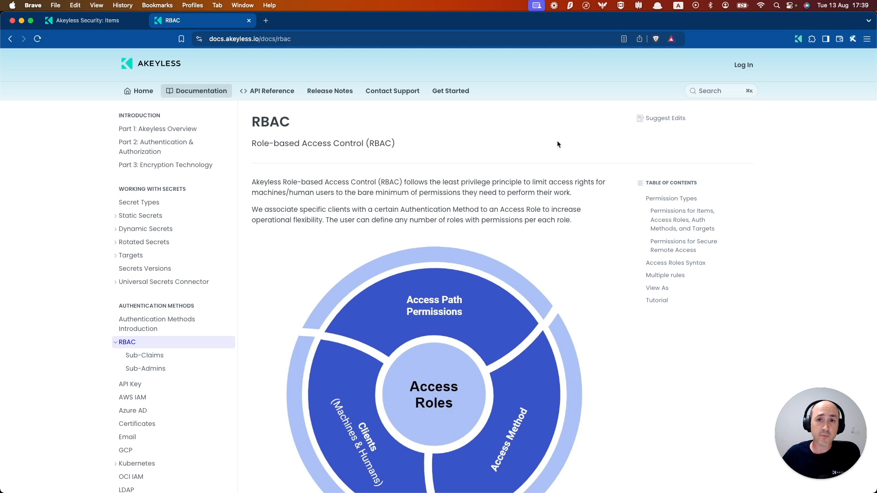
Review the Users & Auth Methods list, then show Access Roles, which holds only admin.
left_click(87, 20)
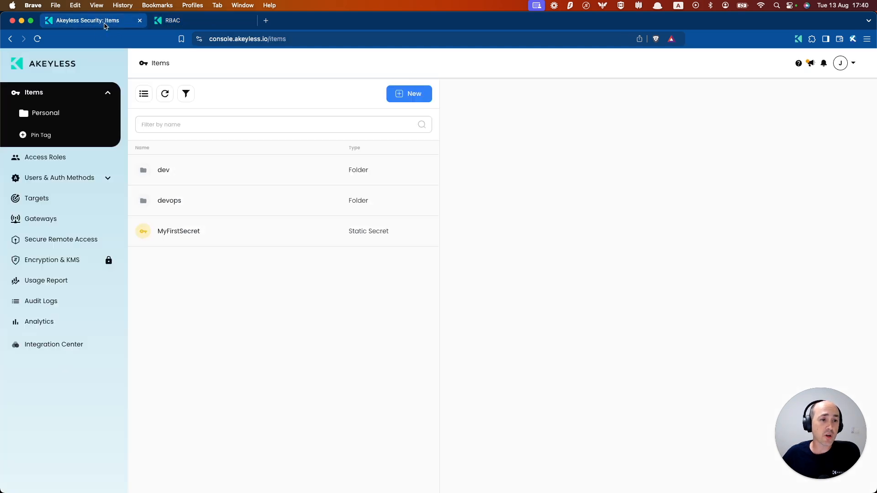
mouse_move(45, 157)
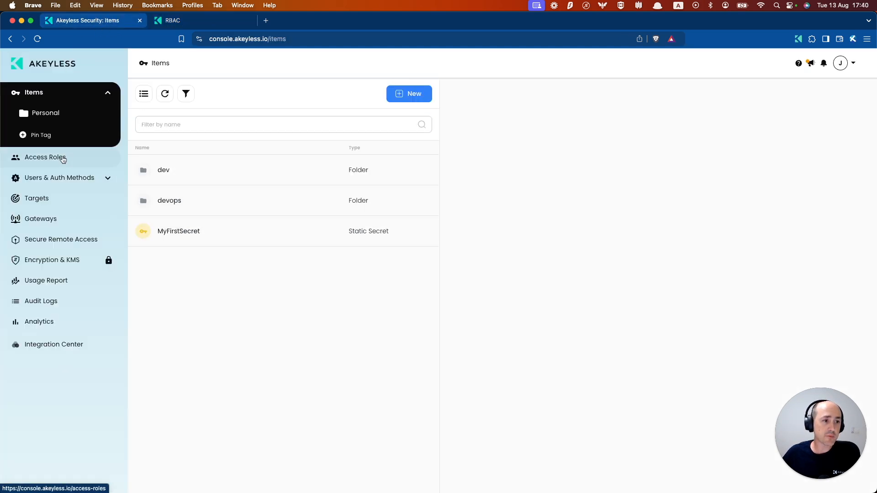
left_click(60, 178)
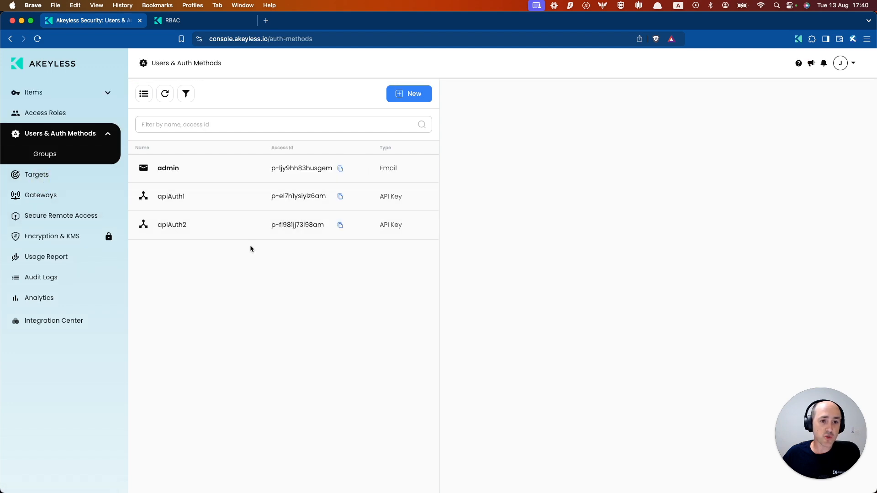
mouse_move(187, 202)
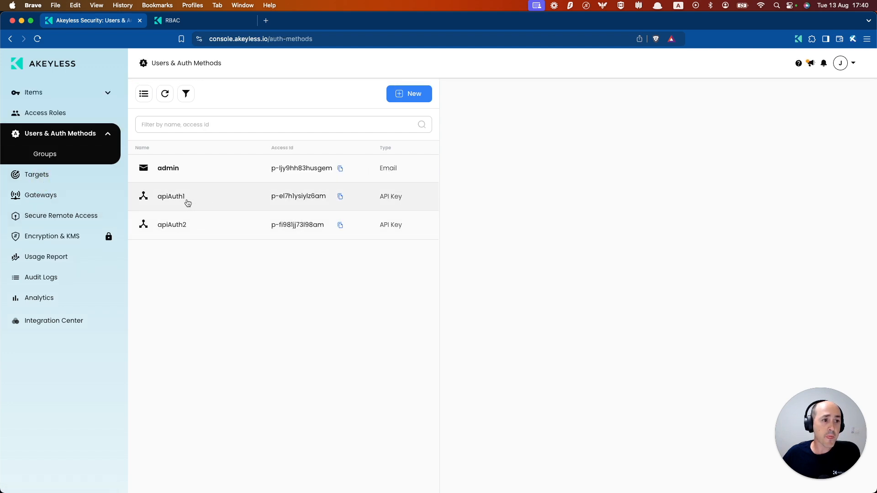
mouse_move(45, 112)
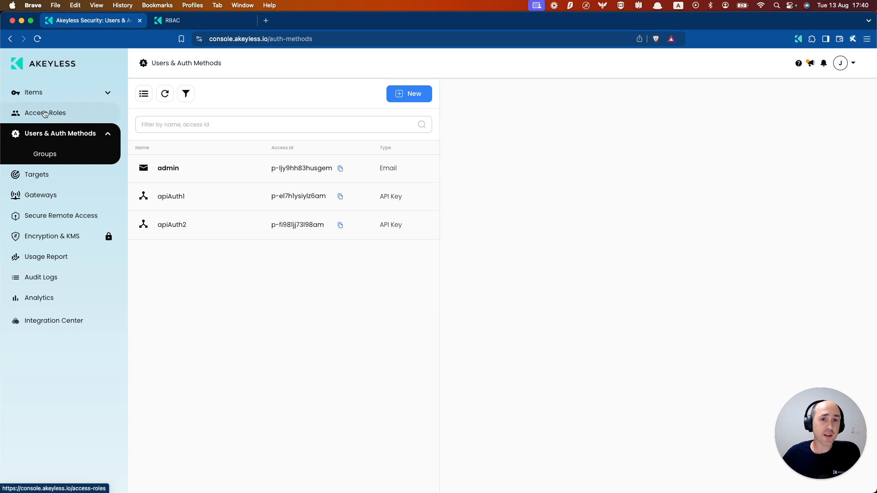
left_click(45, 112)
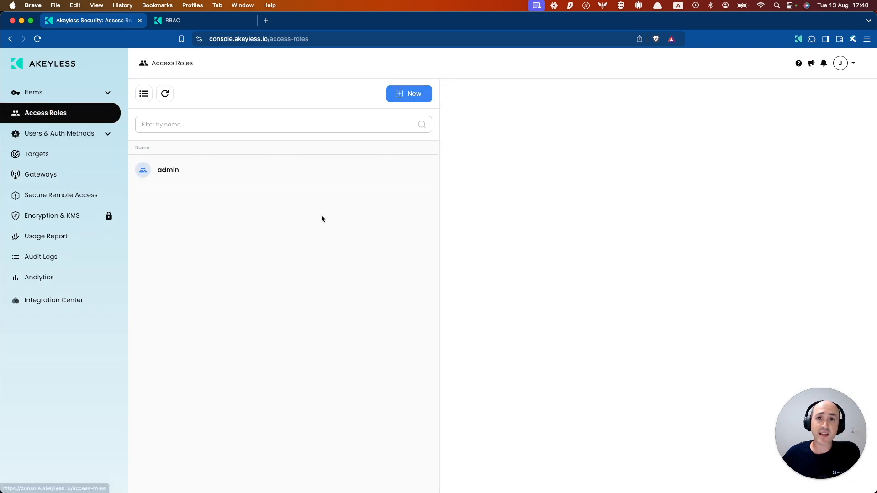
mouse_move(337, 247)
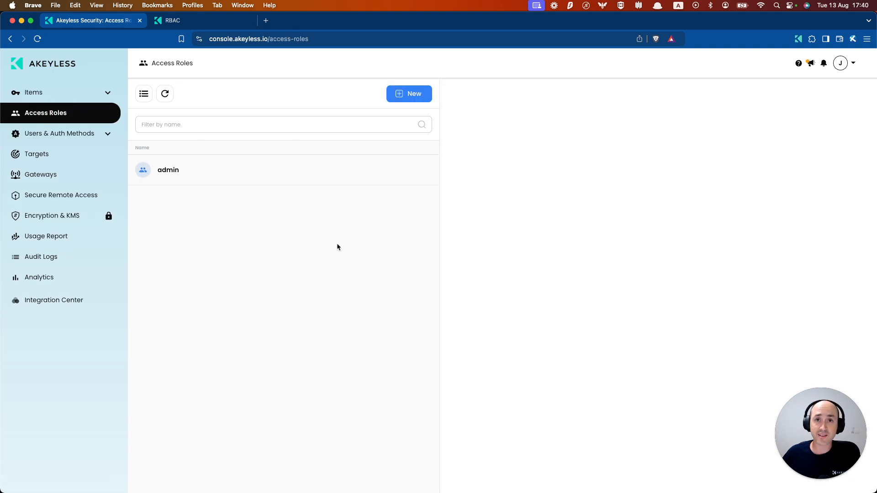
mouse_move(455, 106)
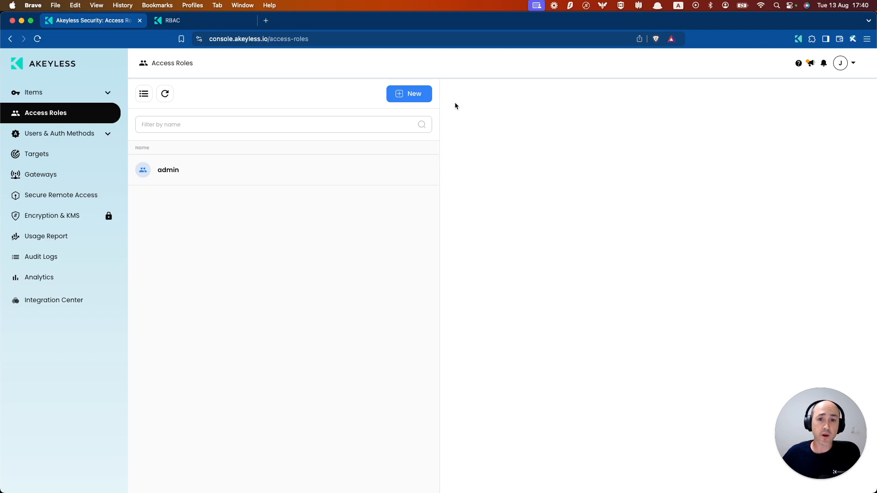
Create role apiRole1 and associate the /apiAuth1 auth method with it.
left_click(408, 93)
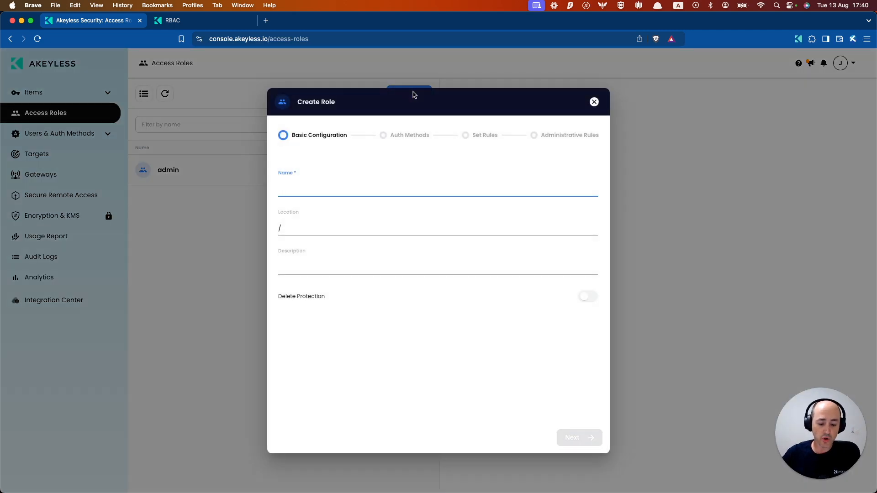
type("apiRole1")
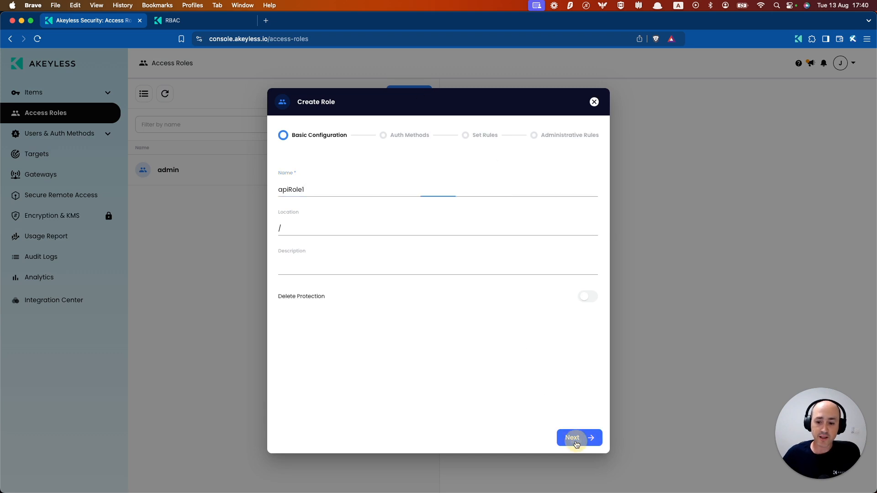
left_click(579, 437)
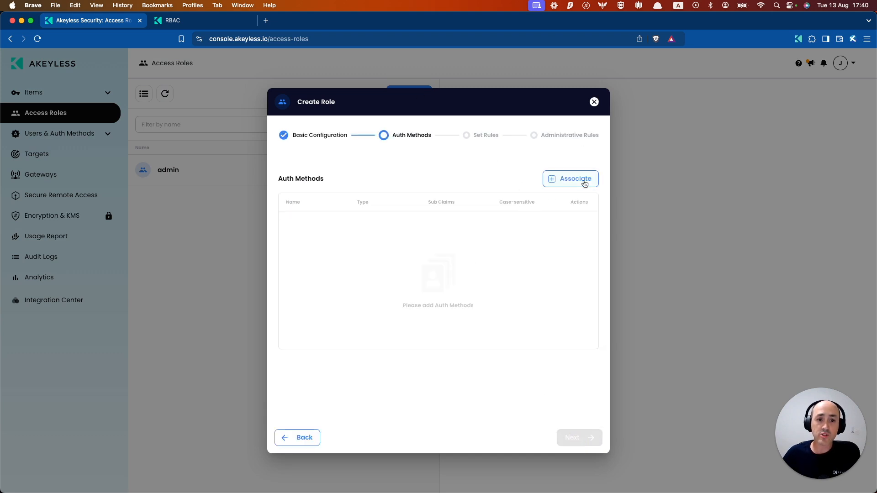
left_click(569, 178)
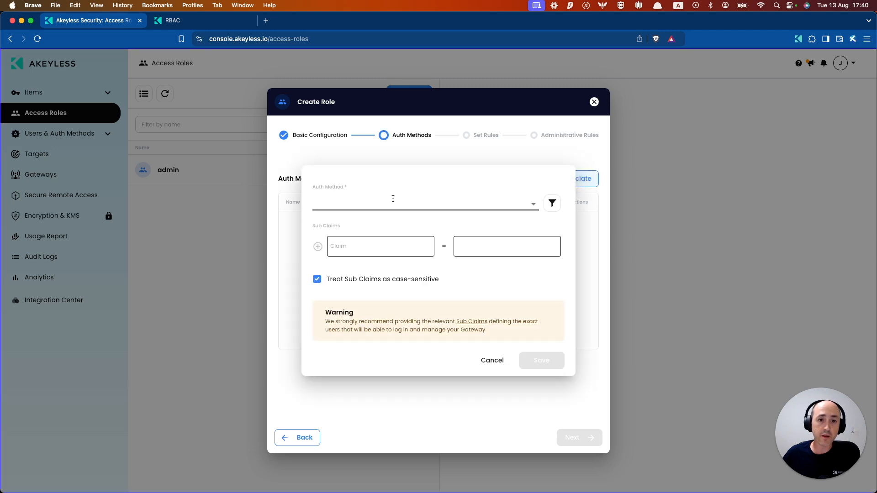
type("/apiAuth")
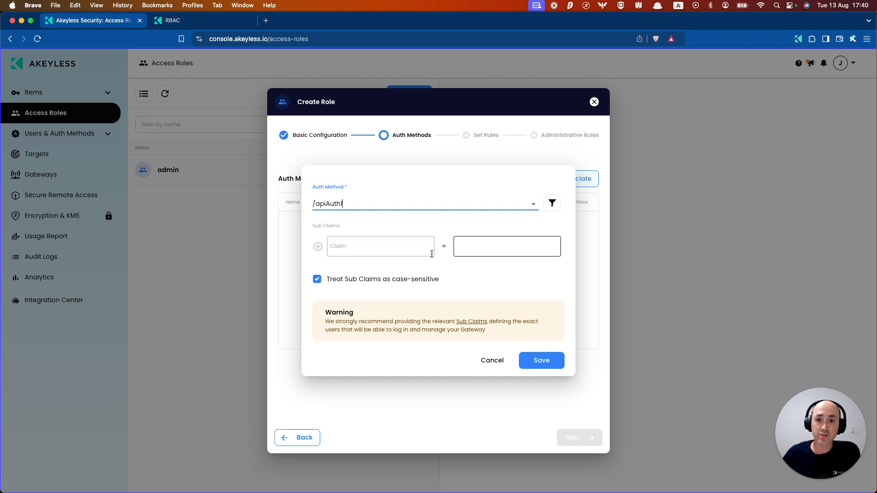
left_click(540, 360)
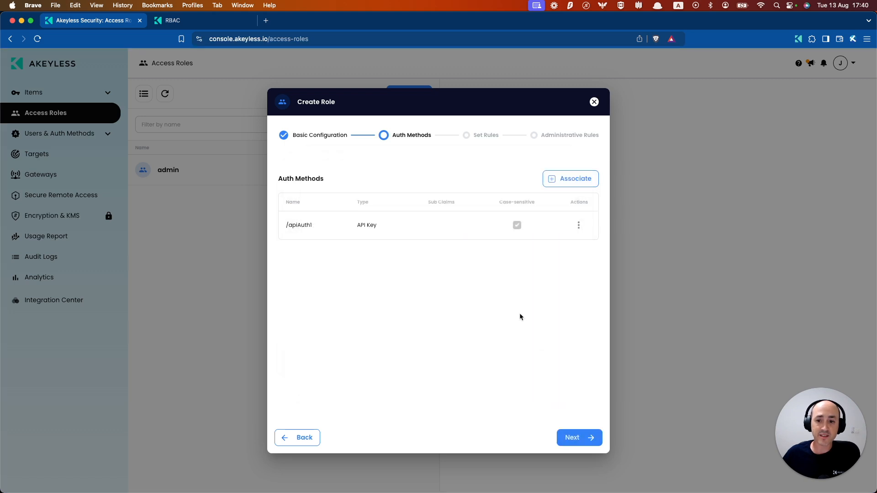
Add a recursive Items rule on /* granting Create, Read, Update and List, and save it.
left_click(578, 438)
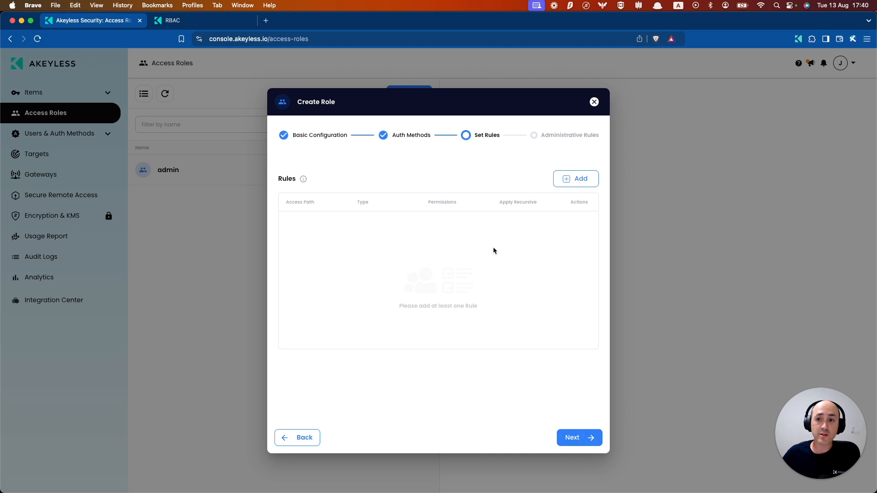
mouse_move(530, 250)
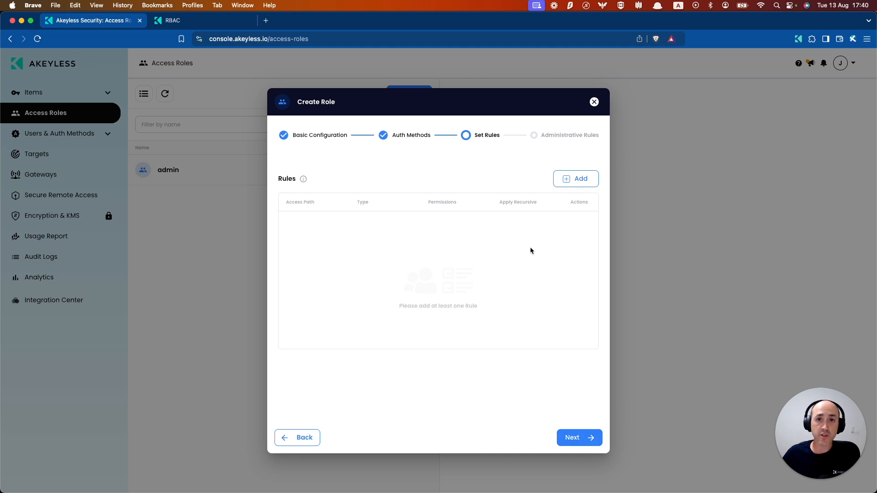
mouse_move(553, 217)
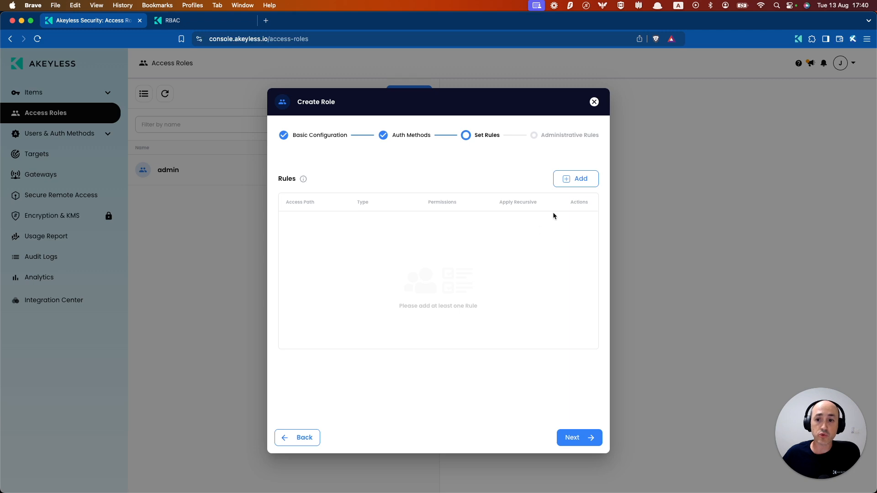
left_click(576, 178)
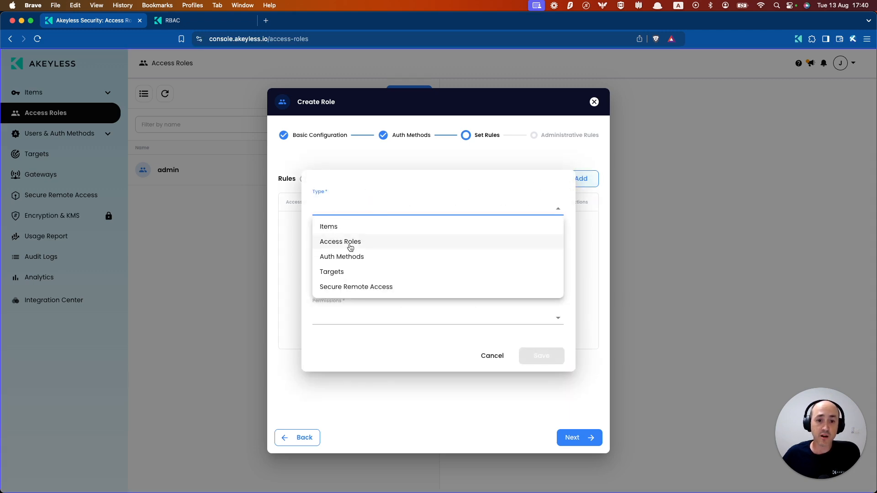
mouse_move(328, 226)
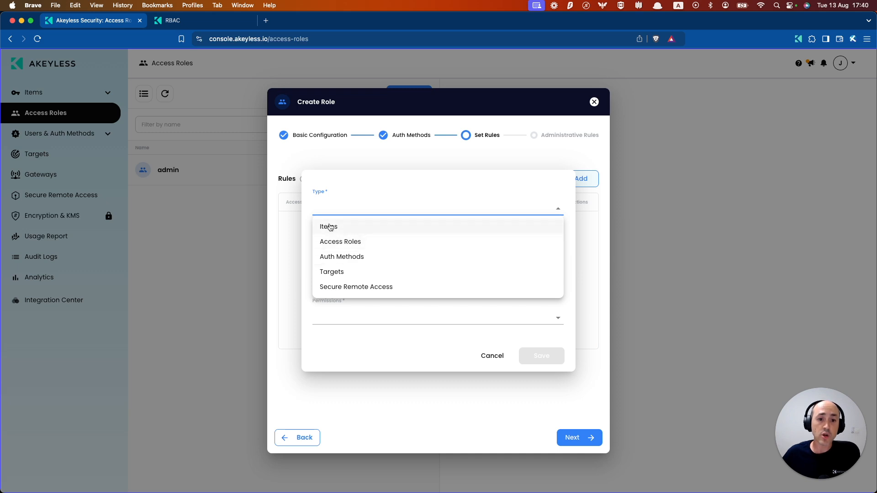
left_click(328, 226)
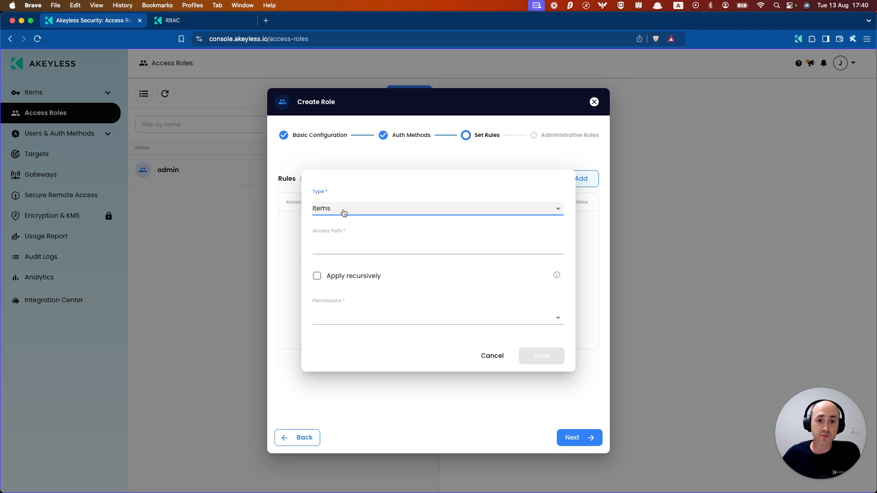
mouse_move(470, 156)
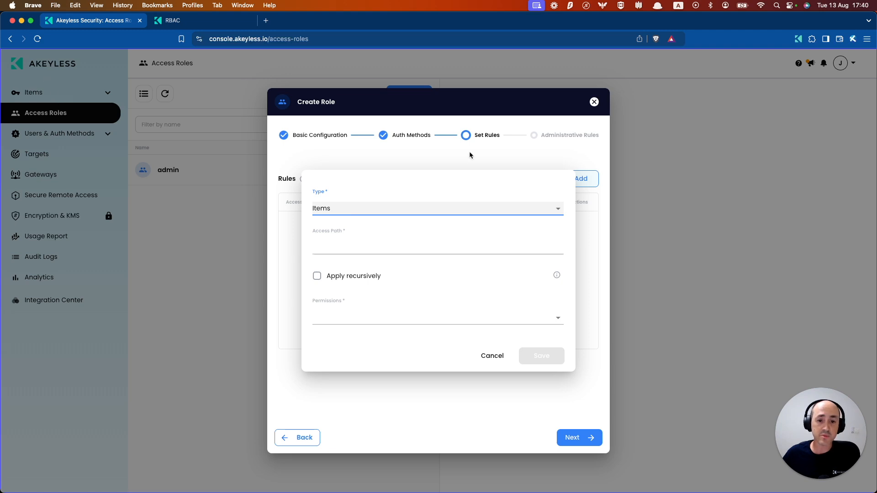
left_click(338, 245)
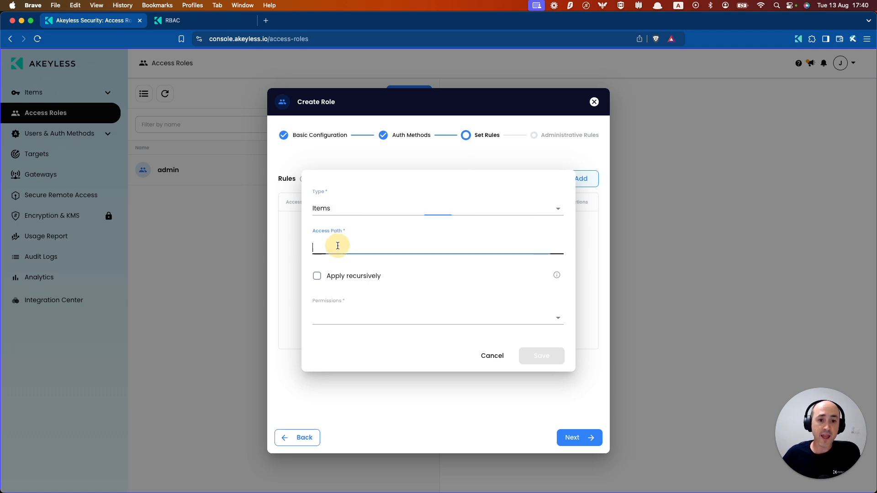
type("/*")
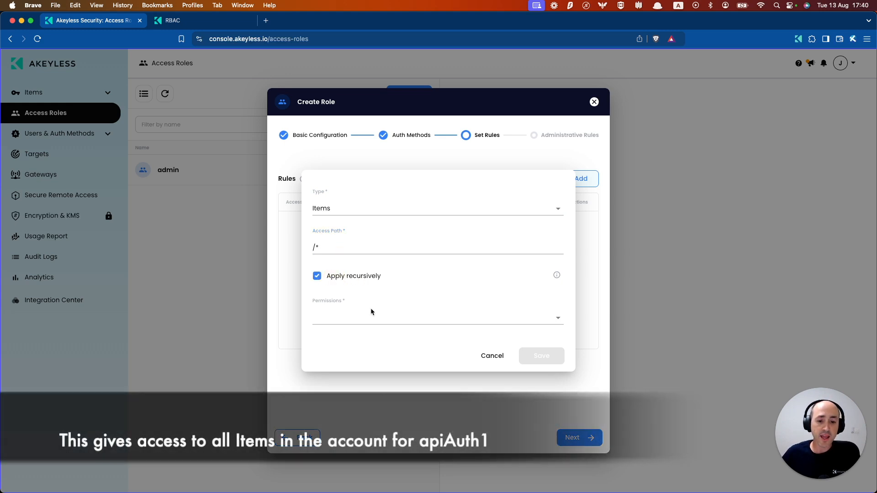
left_click(438, 318)
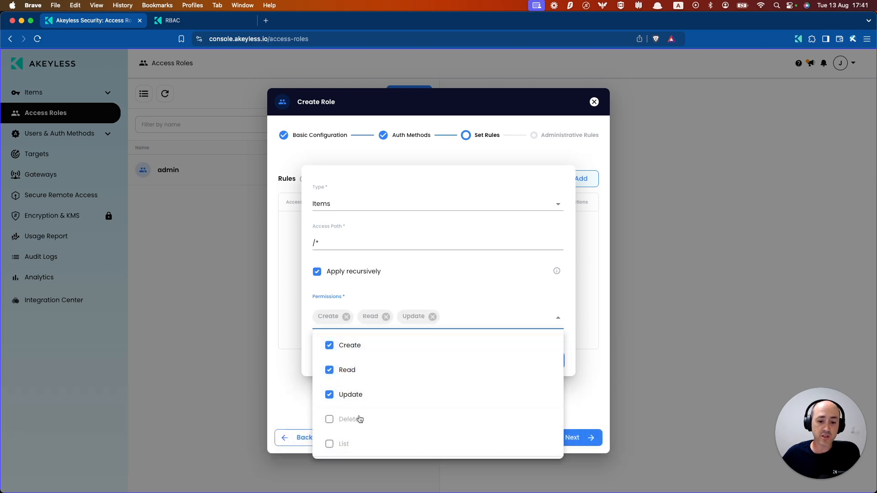
left_click(344, 444)
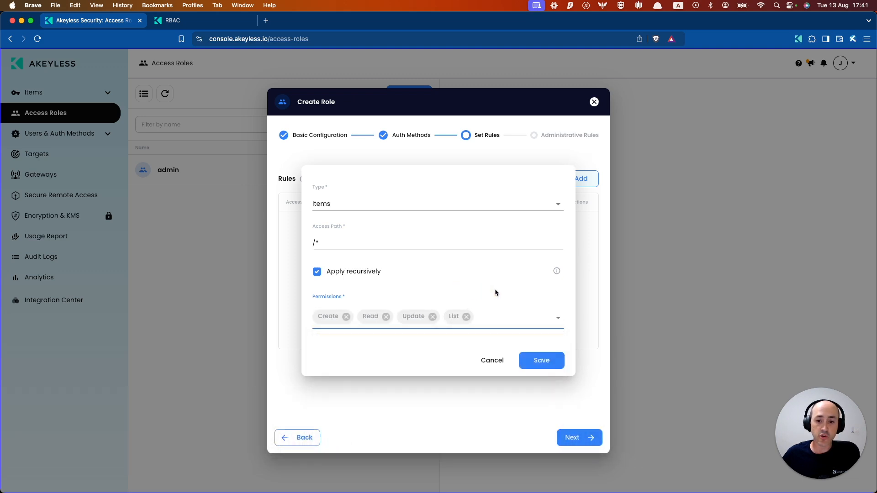
left_click(540, 360)
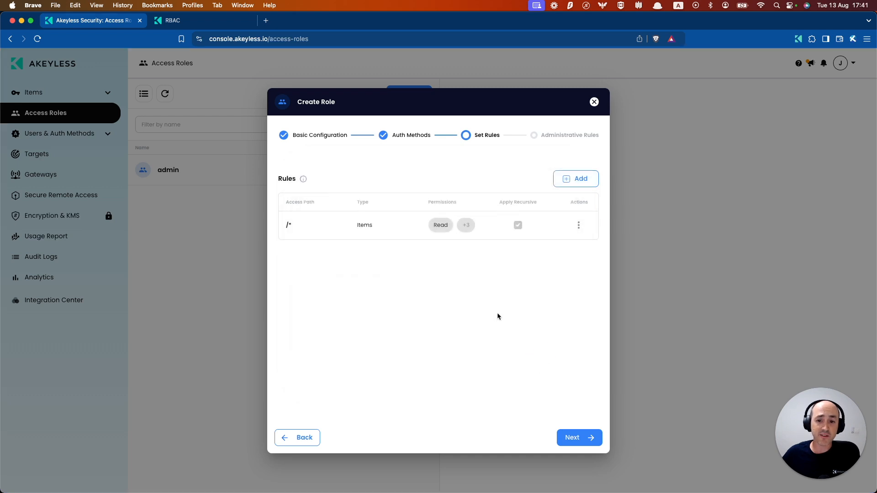
Leave the Administrative Rules checkboxes at defaults and finish creating apiRole1.
left_click(577, 438)
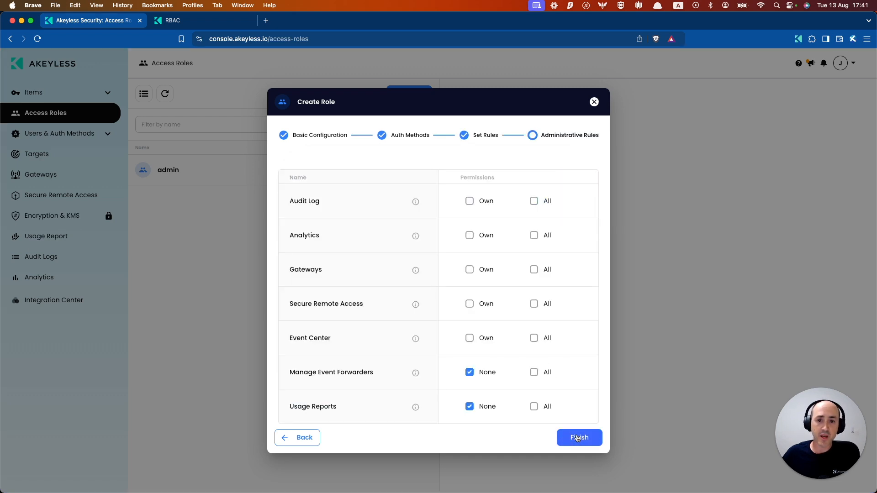
mouse_move(476, 200)
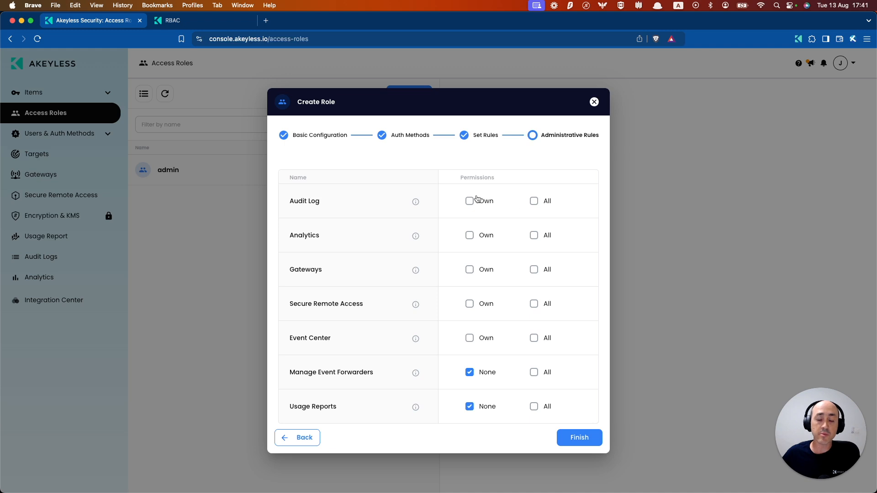
mouse_move(357, 280)
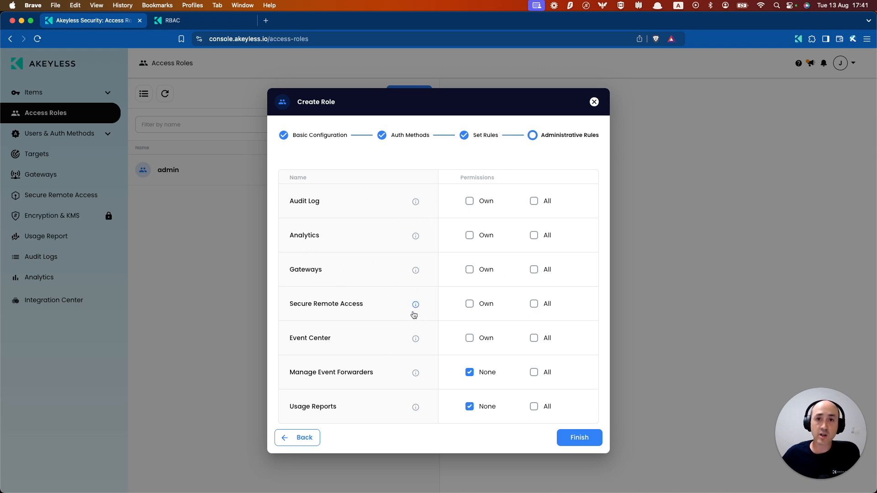
left_click(579, 437)
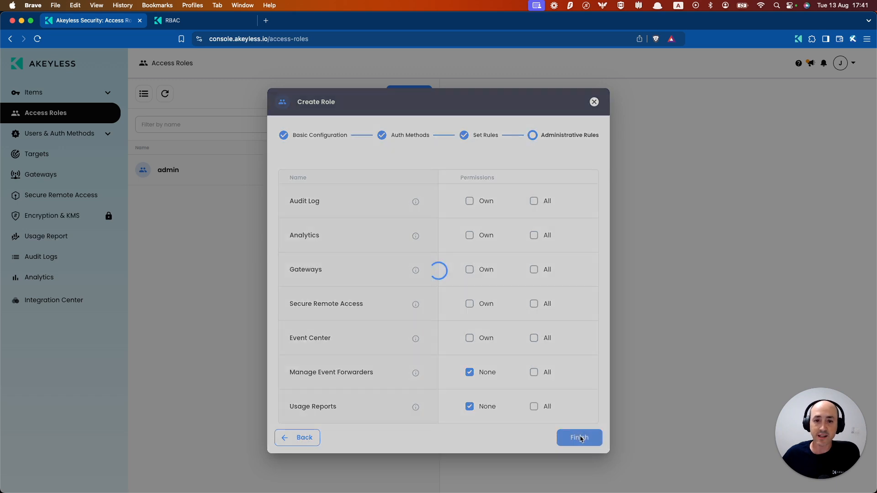
Review apiRole1's /apiAuth1 association and its /* Items rule with Read, List and more.
left_click(579, 438)
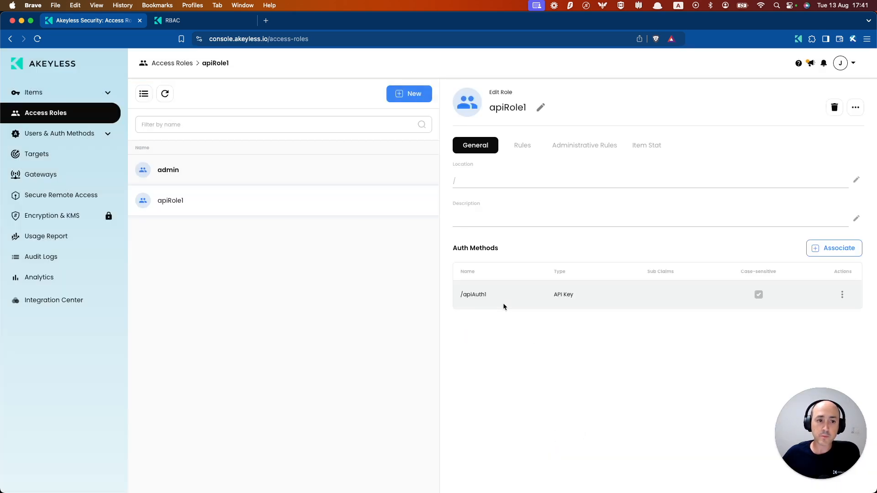
mouse_move(386, 283)
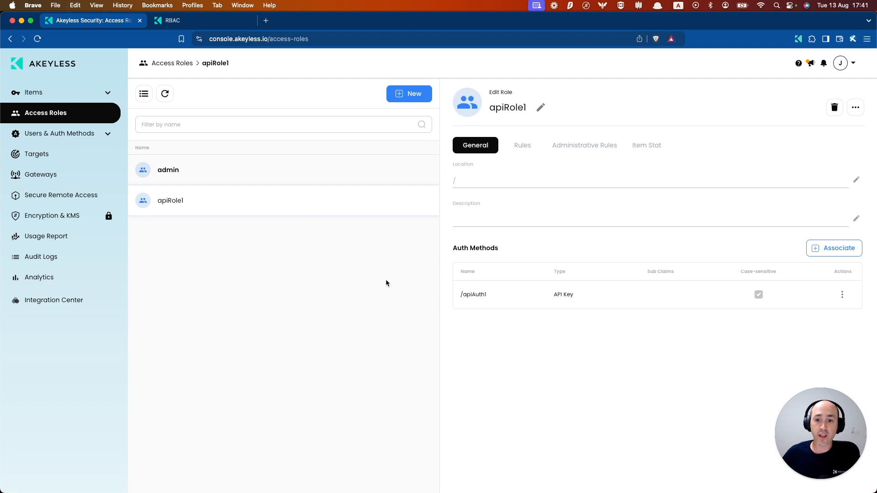
mouse_move(453, 302)
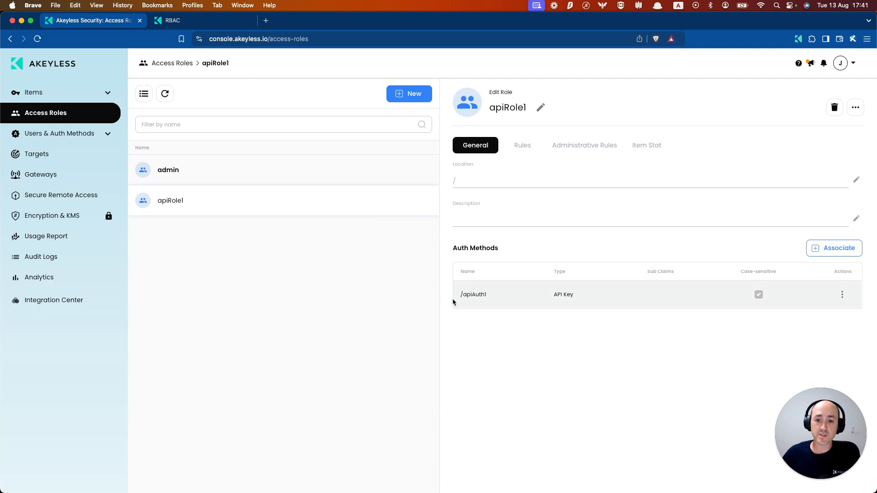
mouse_move(489, 320)
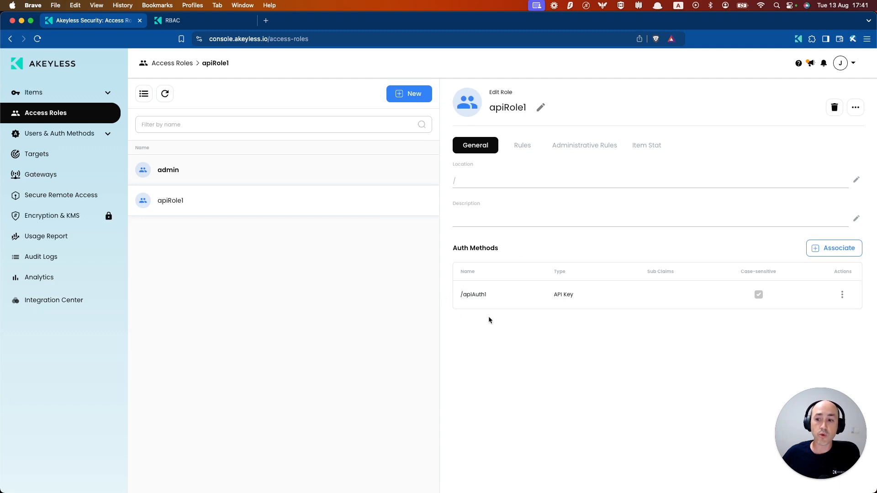
mouse_move(523, 150)
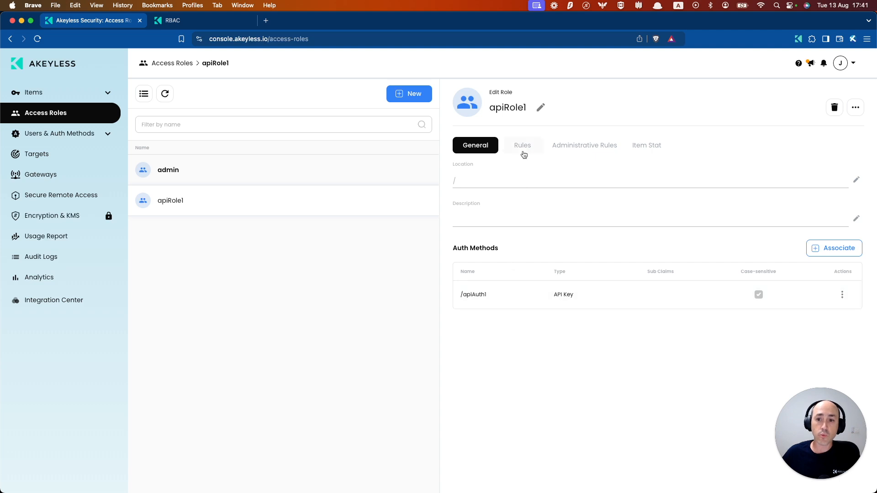
left_click(517, 145)
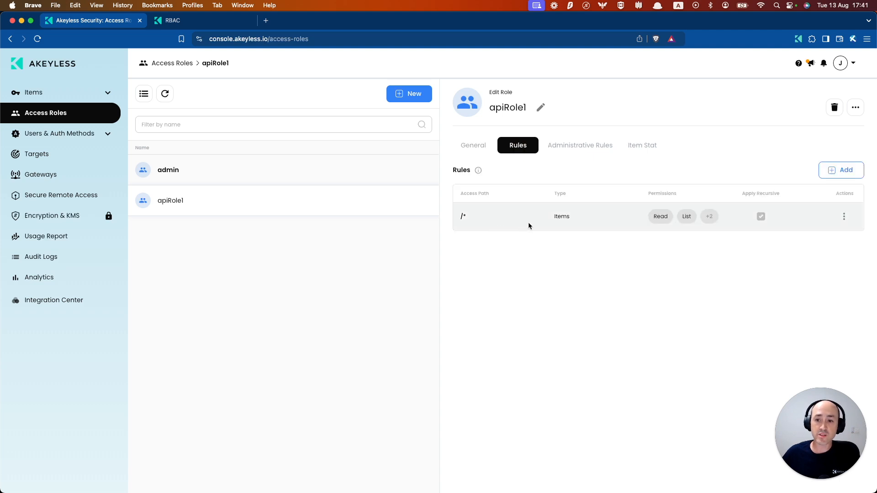
mouse_move(657, 221)
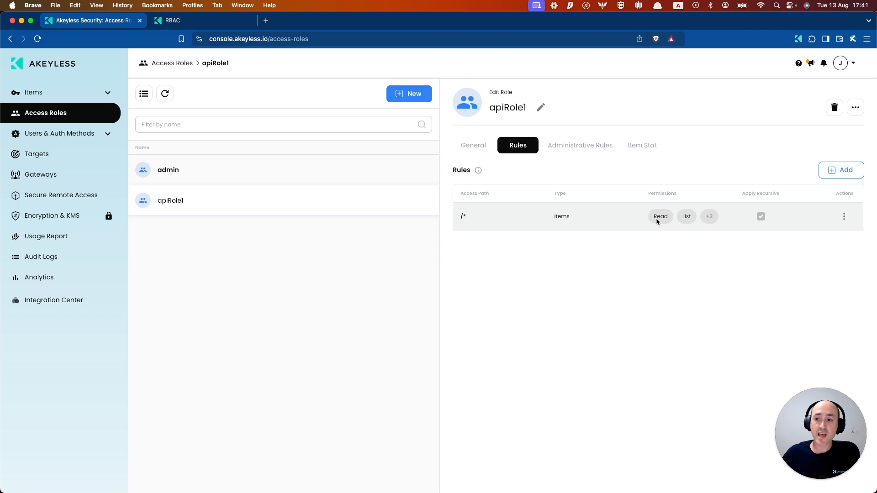
mouse_move(709, 216)
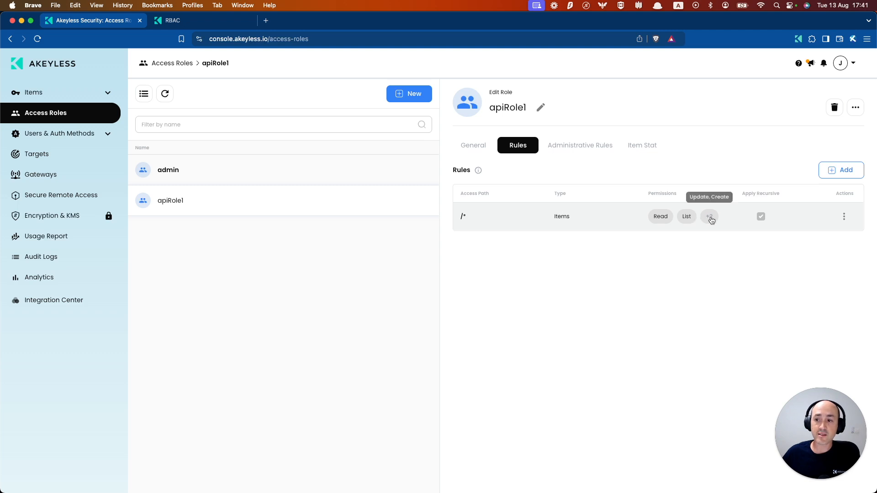
mouse_move(563, 282)
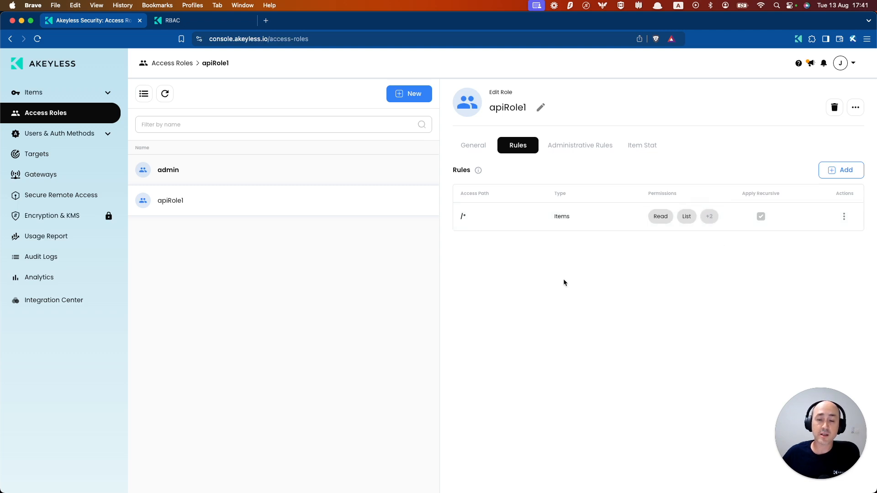
mouse_move(495, 282)
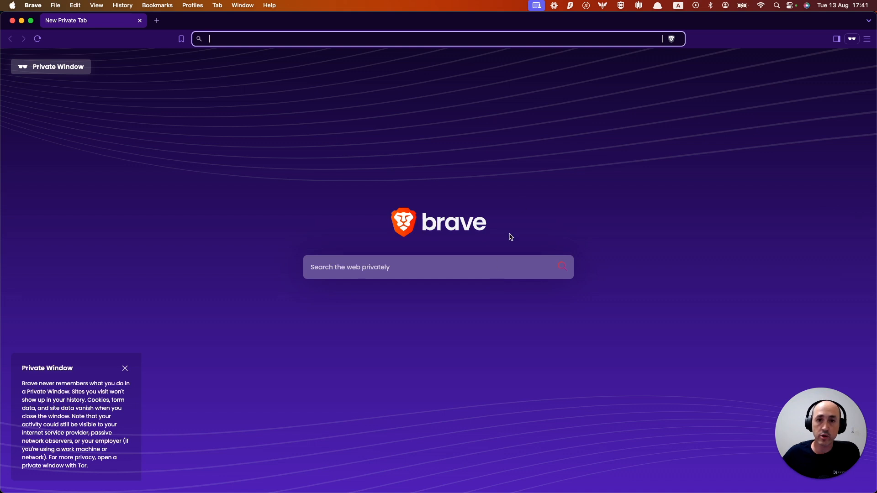
mouse_move(649, 189)
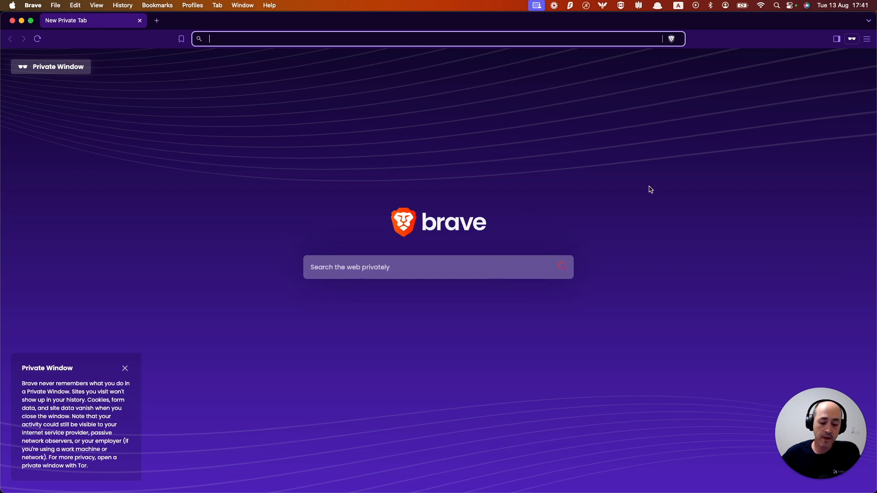
Sign in to console.akeyless.io with the Access ID and Access Key in a private window.
type("console.akeyless.io")
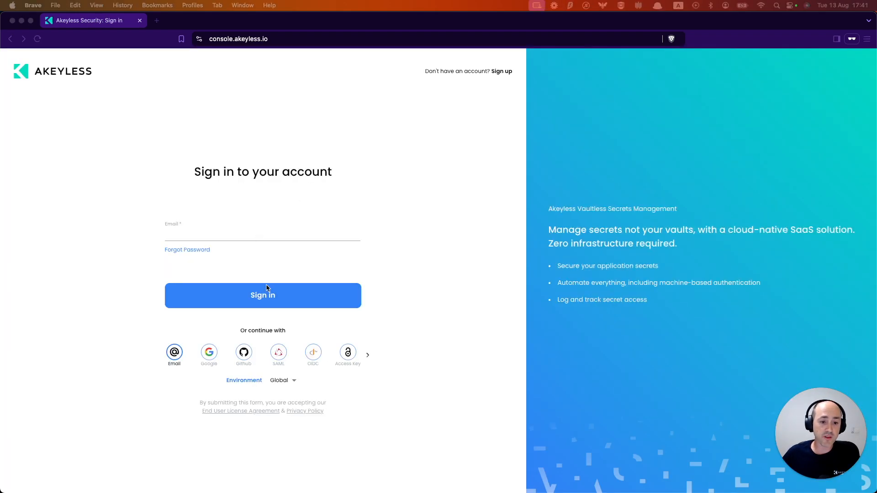
left_click(348, 356)
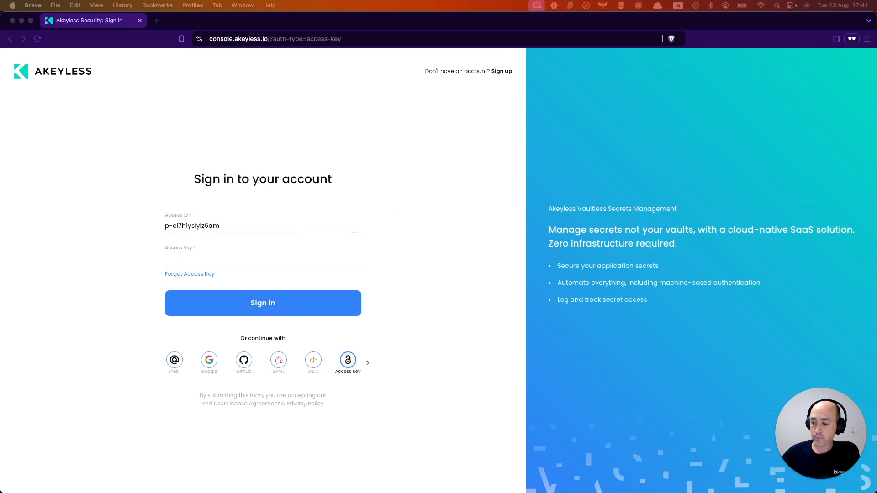
left_click(262, 258)
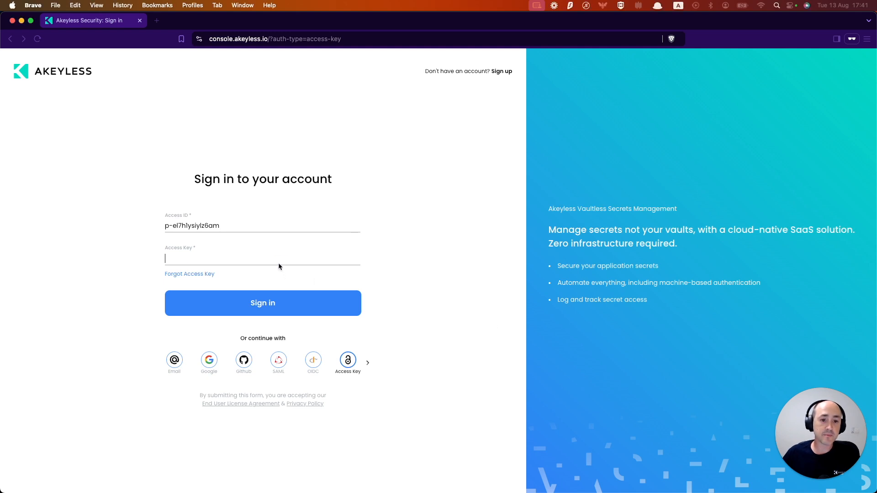
left_click(262, 302)
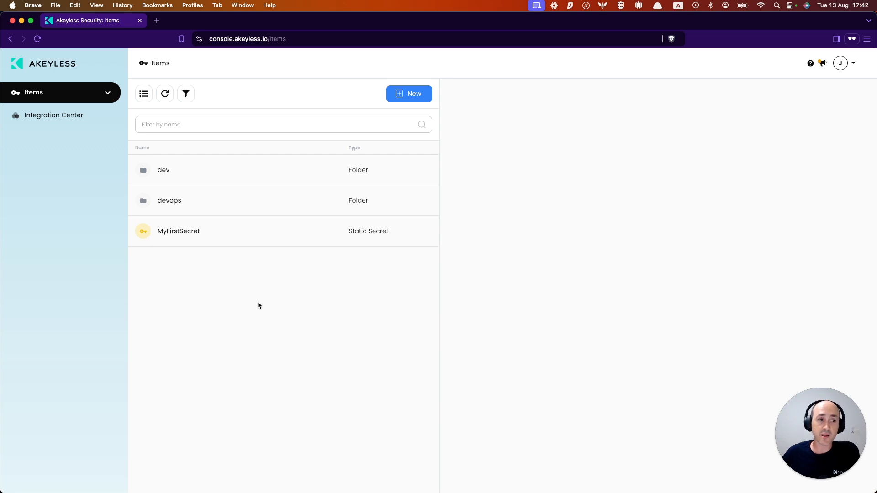
mouse_move(402, 330)
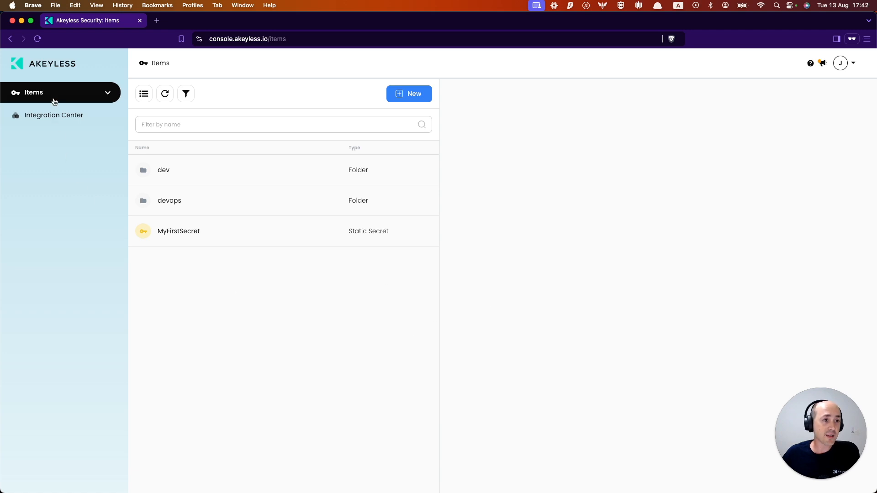
mouse_move(44, 150)
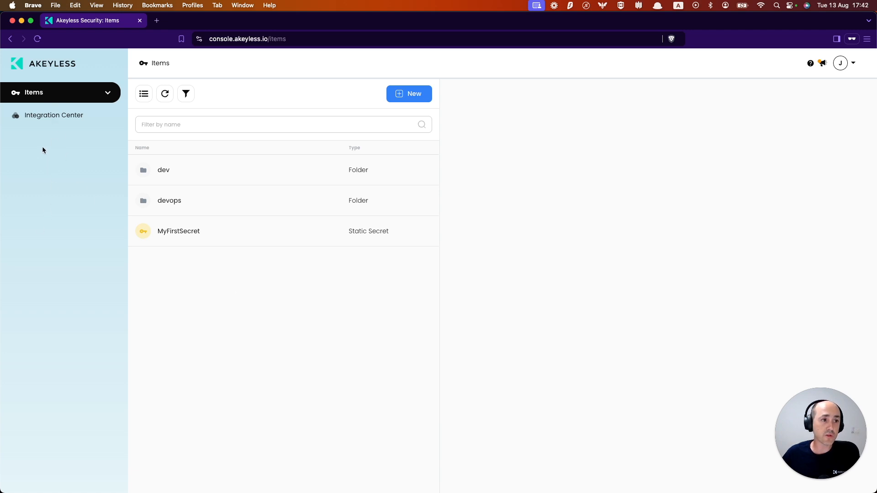
mouse_move(56, 93)
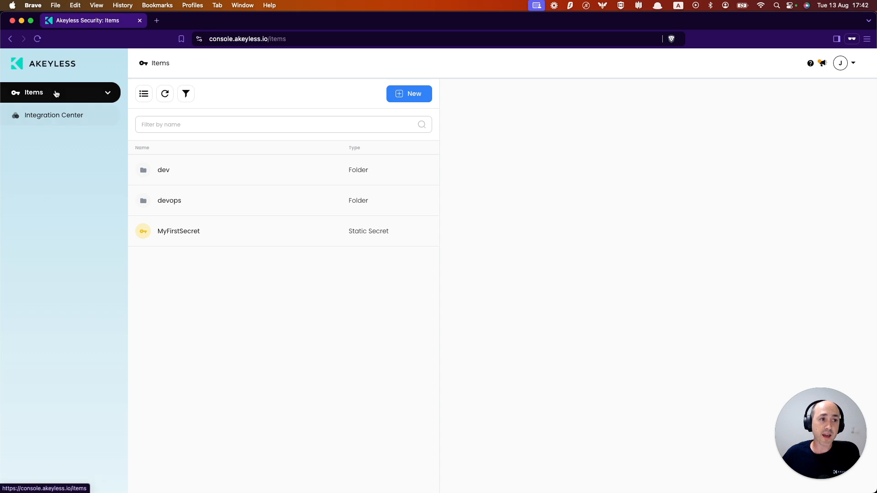
mouse_move(177, 168)
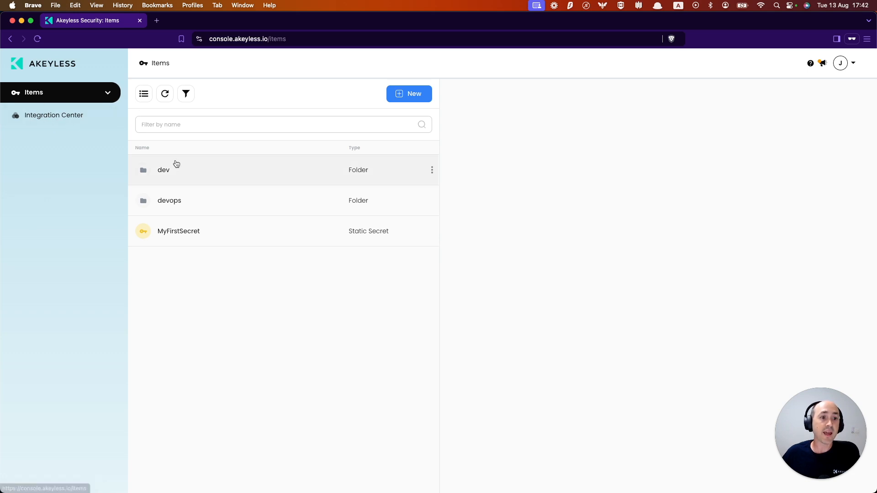
mouse_move(201, 194)
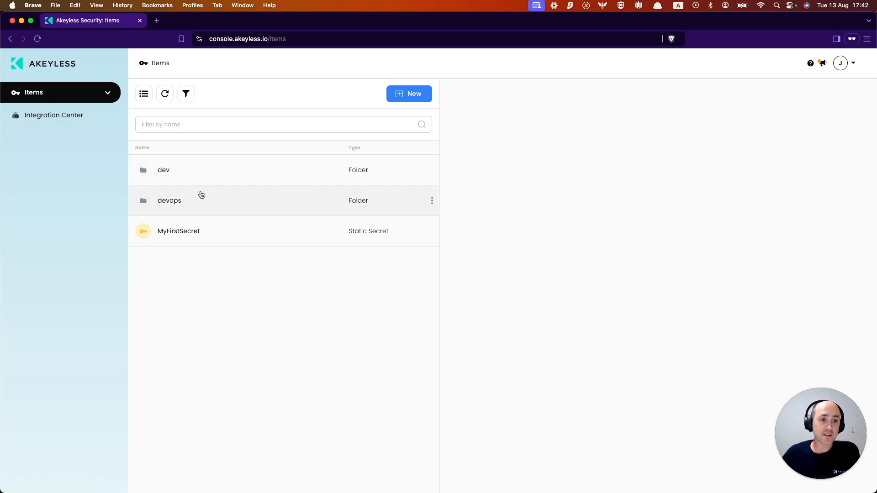
mouse_move(240, 236)
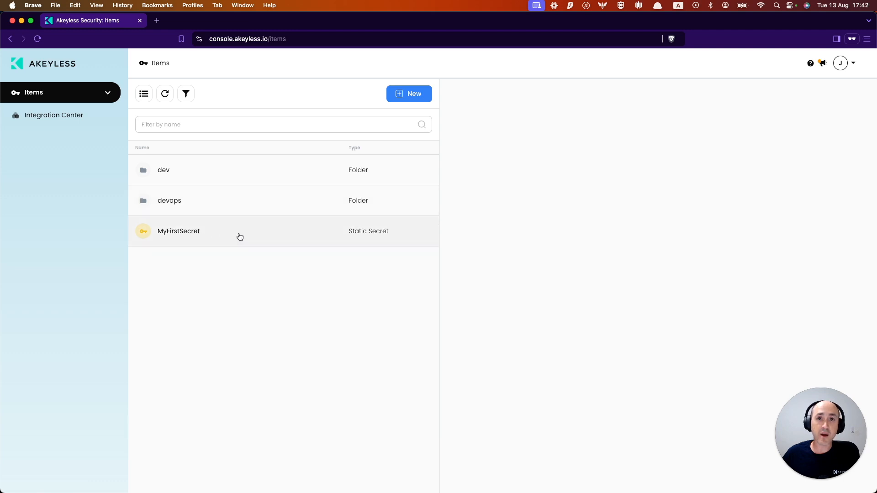
Browse into the dev folder and open its foo static secret.
left_click(163, 170)
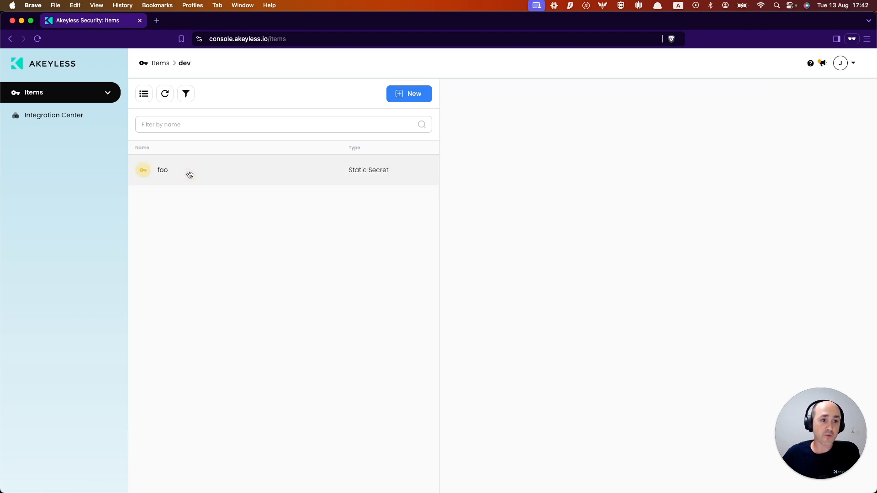
left_click(163, 170)
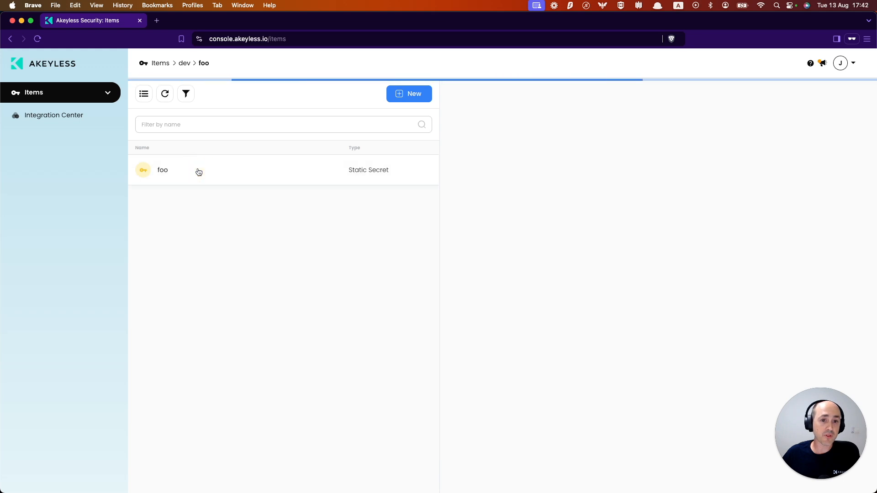
left_click(162, 170)
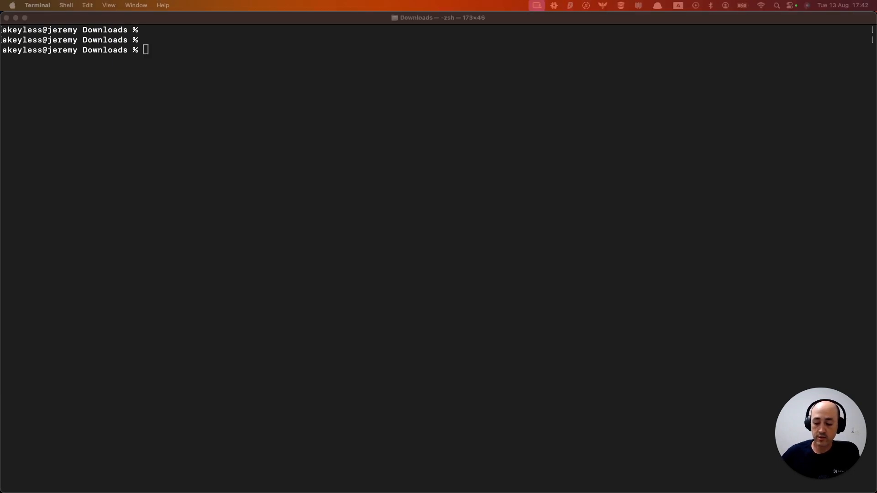
Create role apiRole2 and set a rule granting create, read, update, list on /dev.
type("akeyless create-role -n apiRole2")
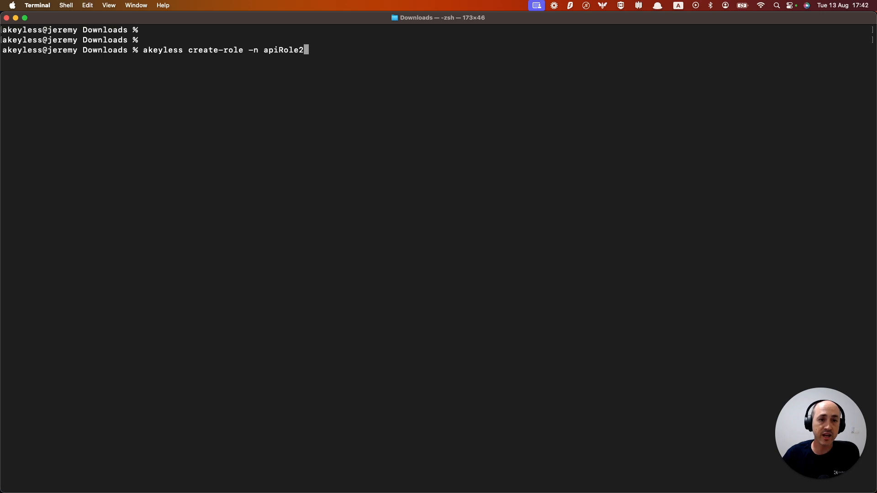
key("Return")
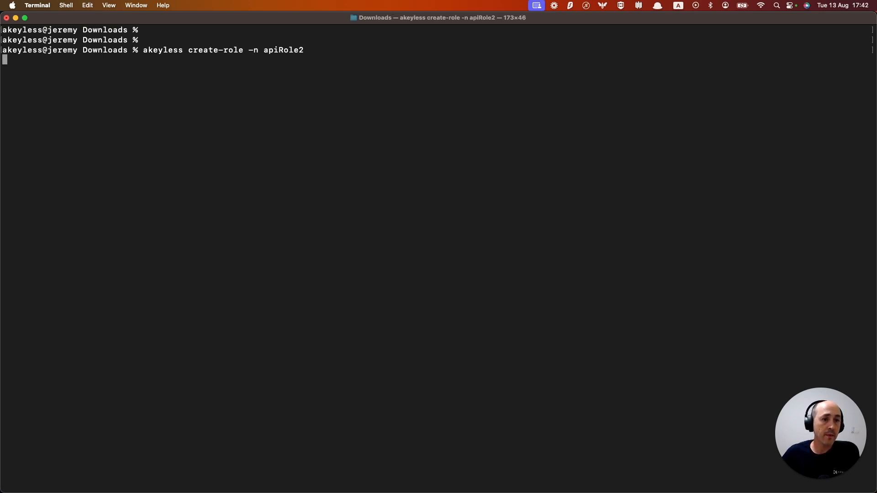
key("Return")
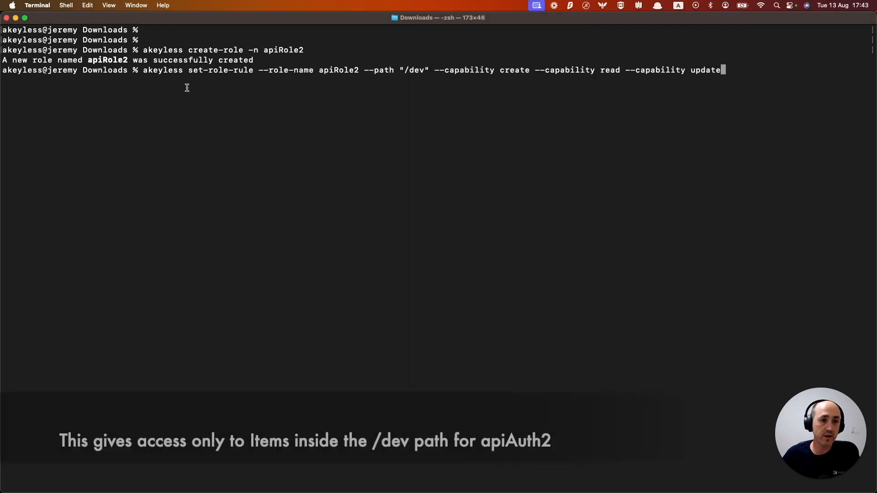
mouse_move(284, 73)
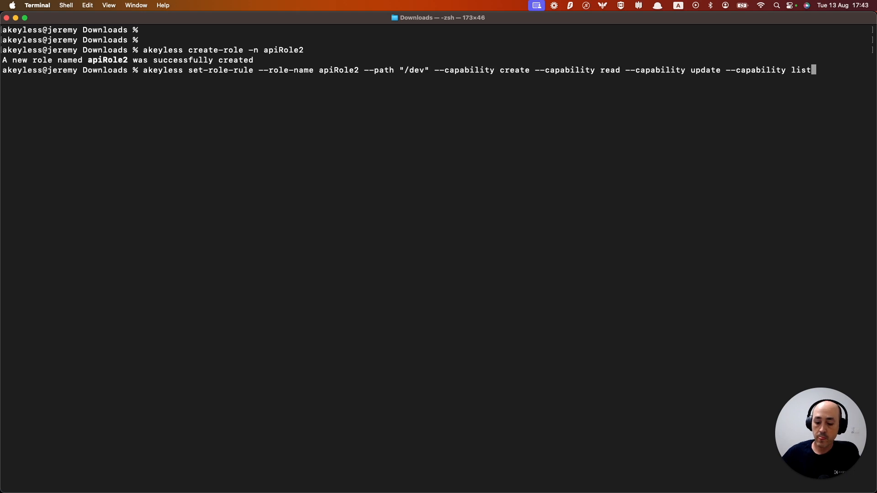
key("Return")
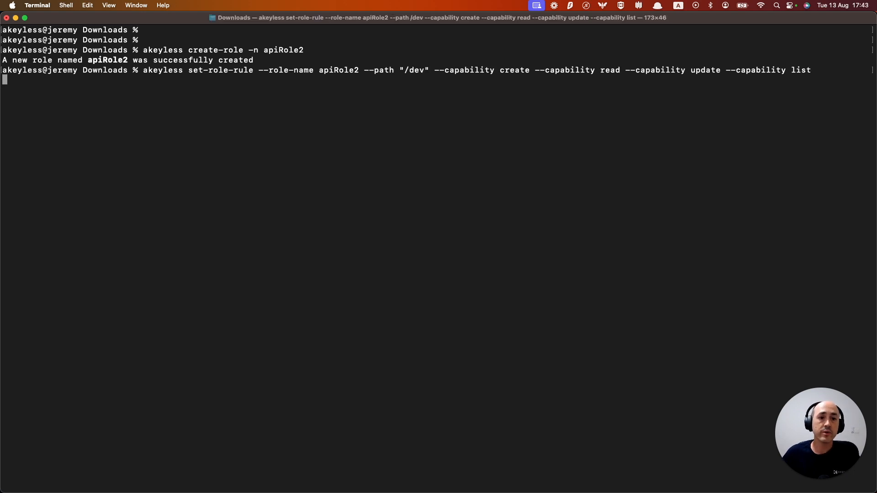
key("Return")
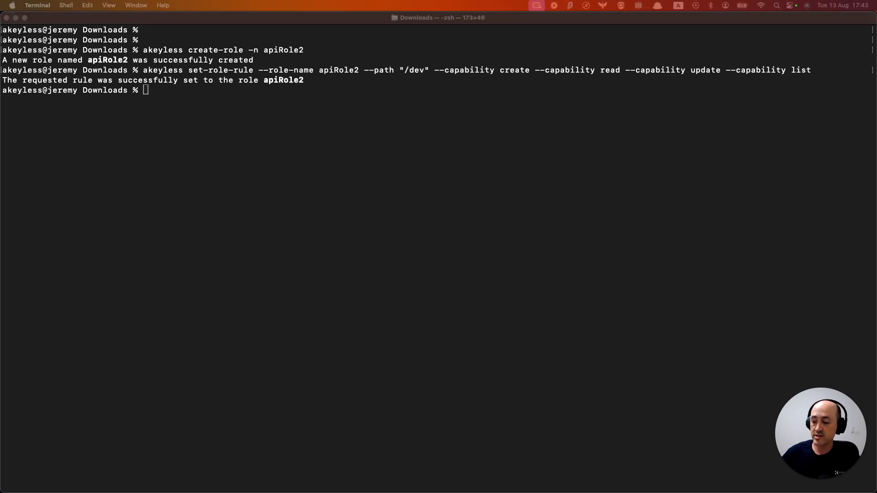
Run akeyless assoc-role-am linking apiRole2 to the apiAuth2 auth method.
type("akeyless assoc-role-am --role-name apiRole2 --am-name apiAuth2")
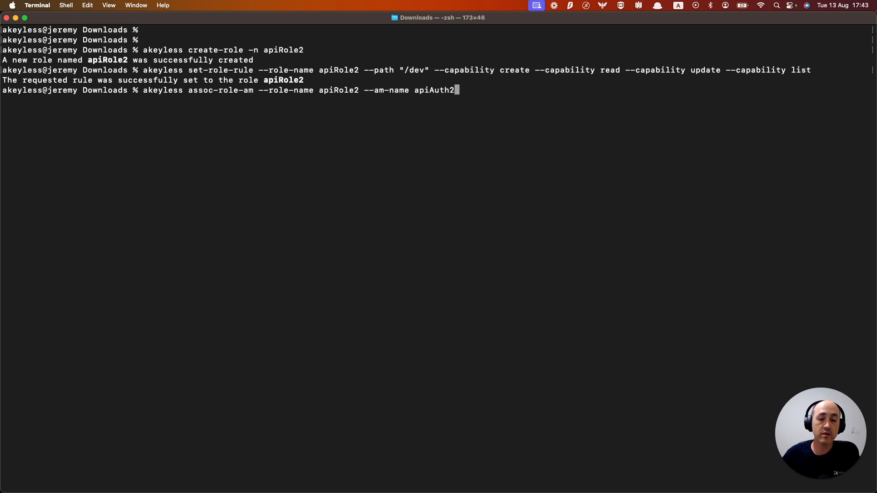
mouse_move(295, 151)
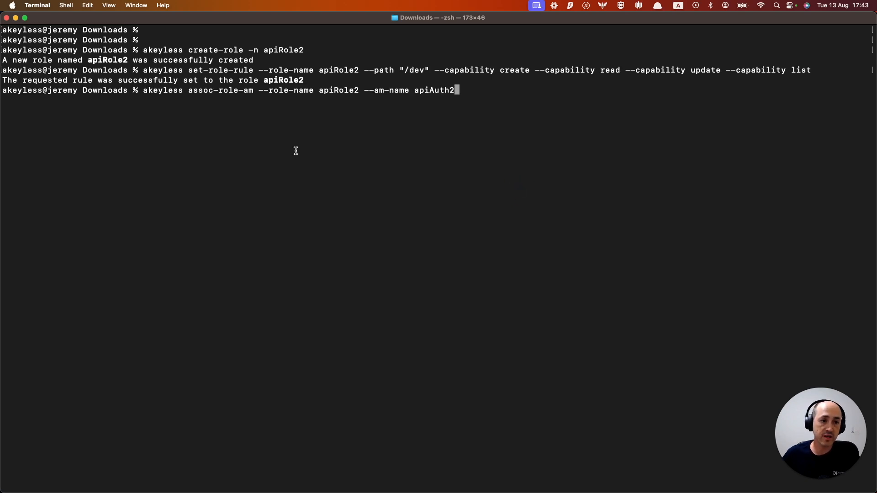
double_click(221, 90)
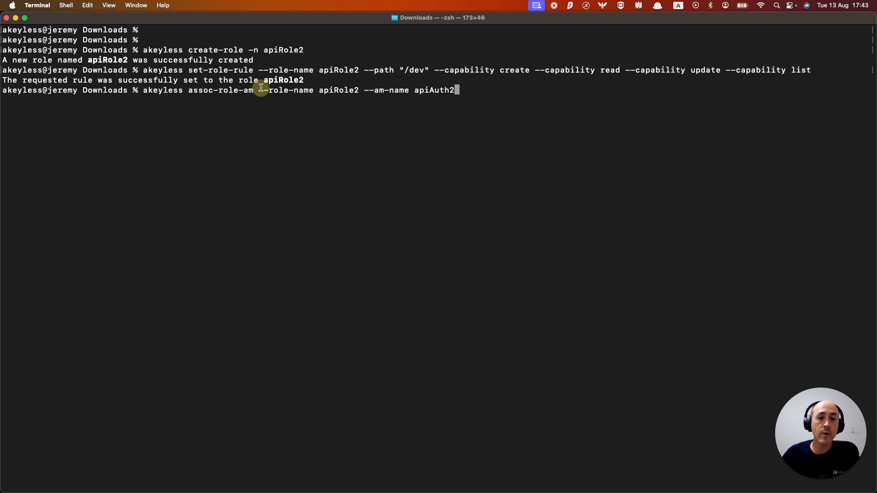
mouse_move(363, 90)
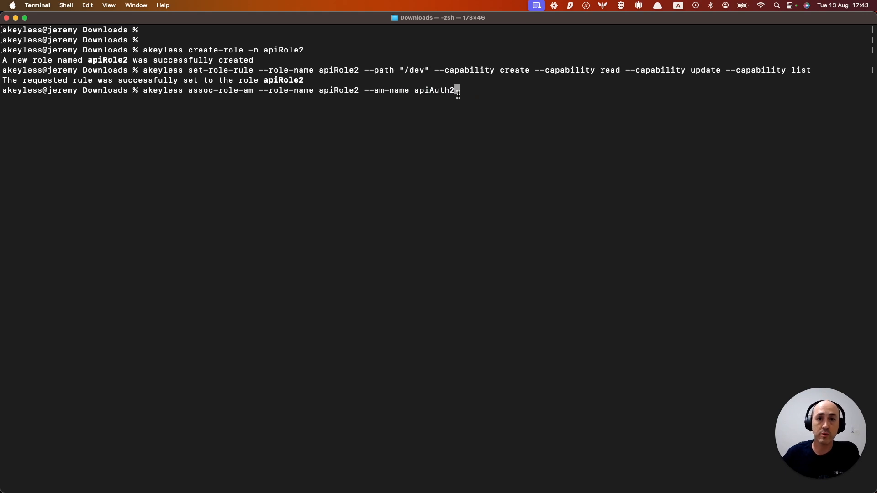
key("Return")
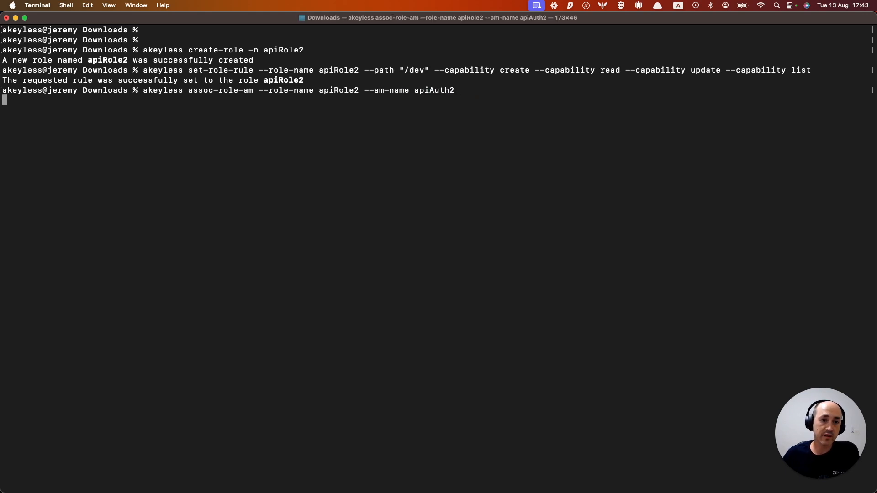
mouse_move(208, 114)
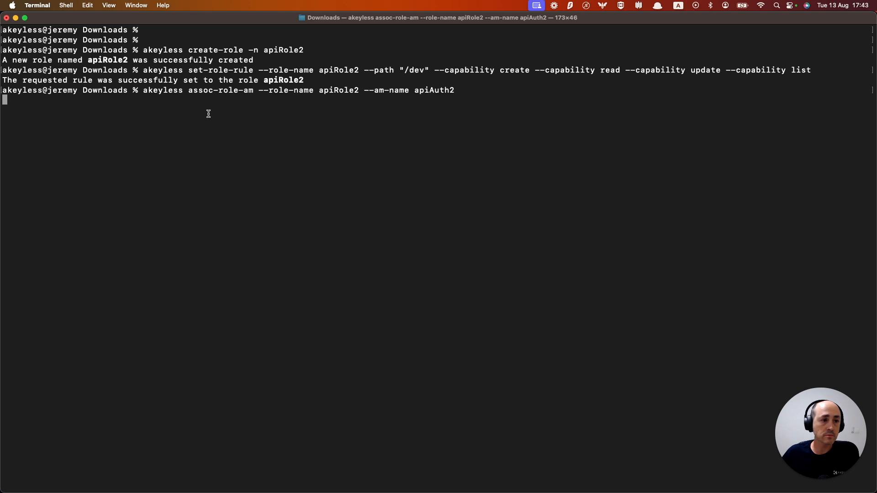
key("Return")
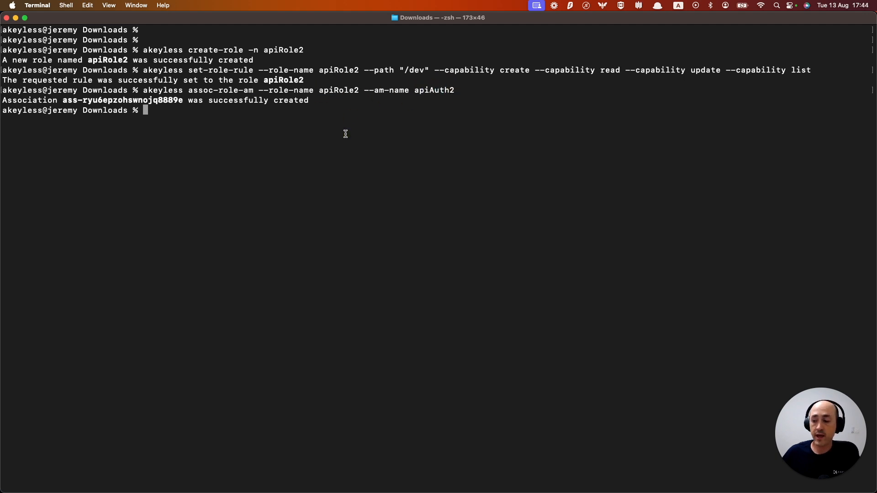
mouse_move(345, 138)
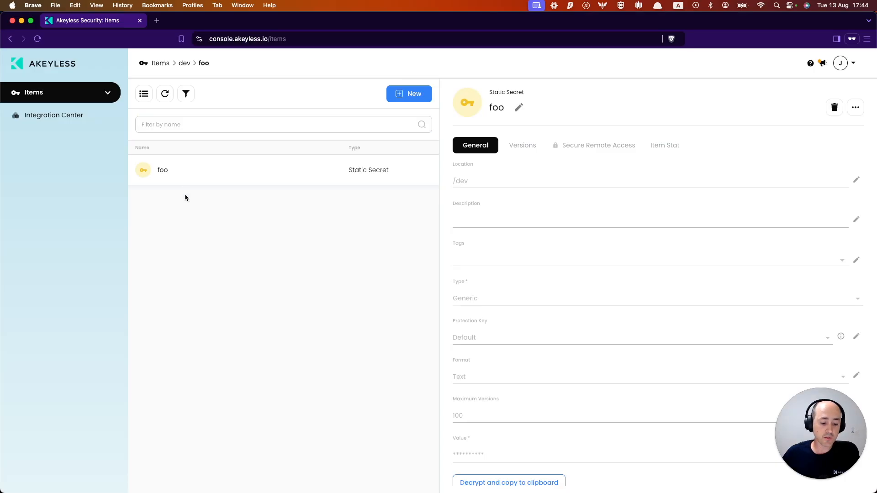
Edit apiRole2's /dev rule to path /dev/* with Apply recursively, and save.
left_click(45, 112)
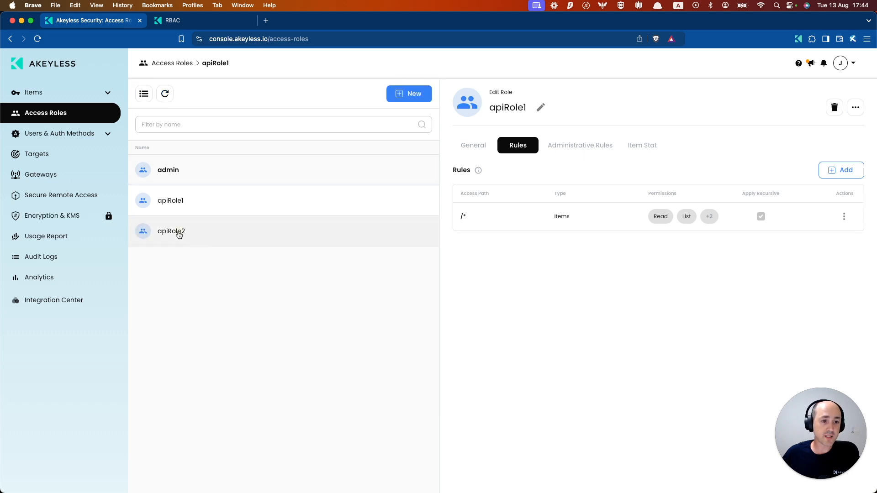
left_click(171, 231)
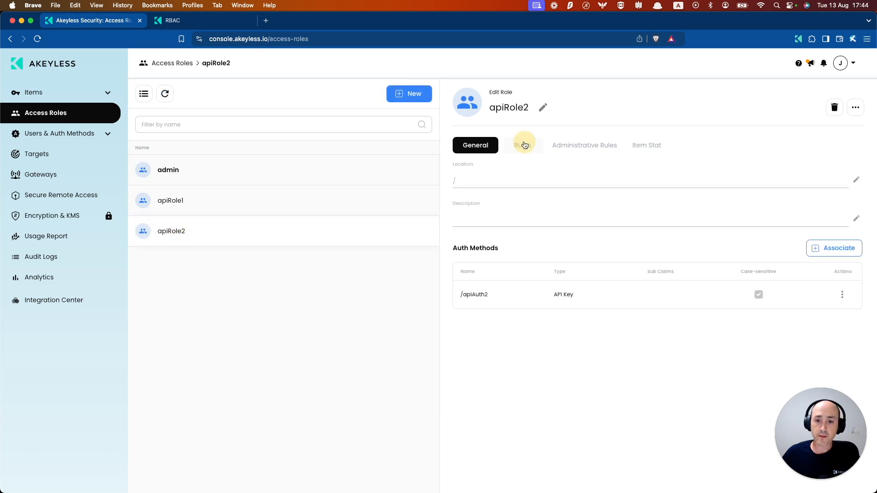
left_click(517, 145)
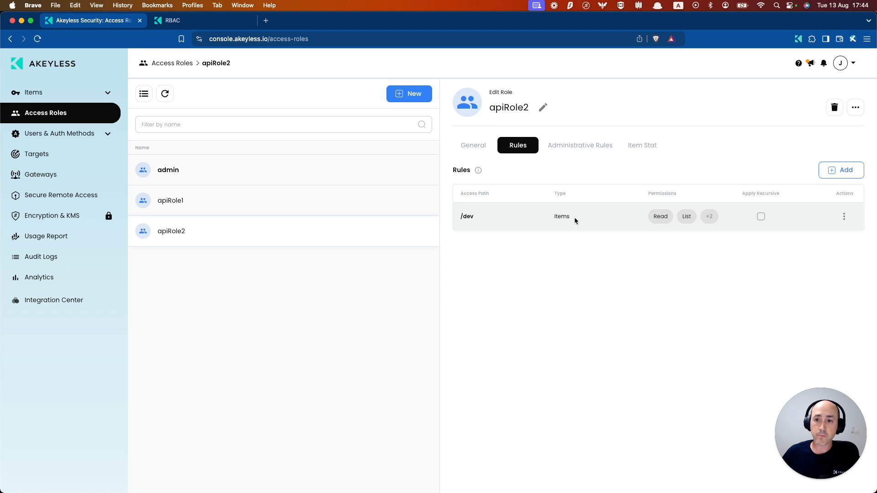
left_click(842, 216)
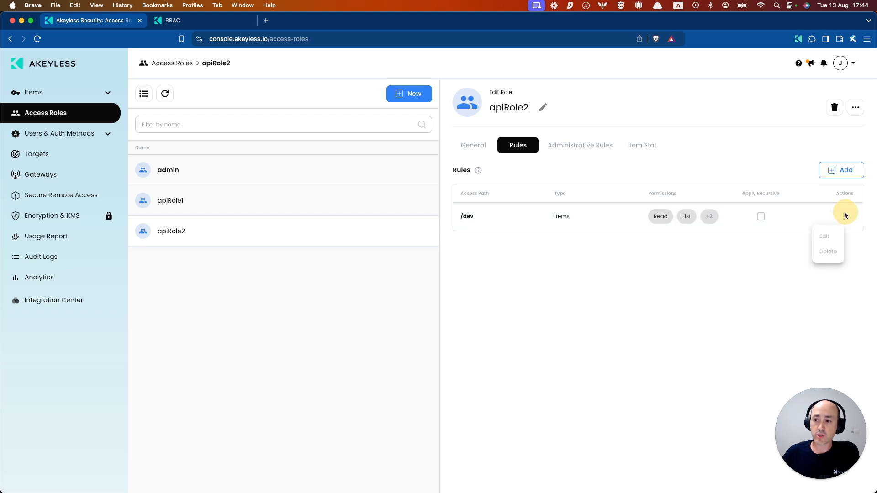
left_click(824, 236)
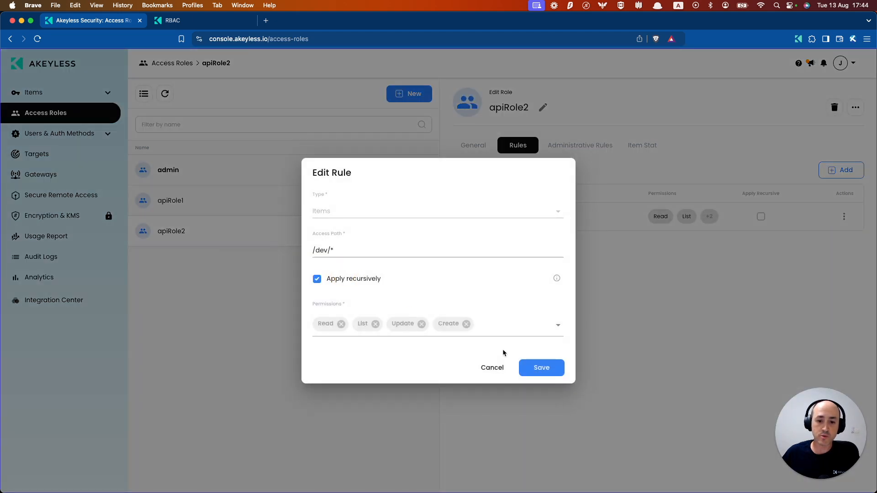
left_click(539, 367)
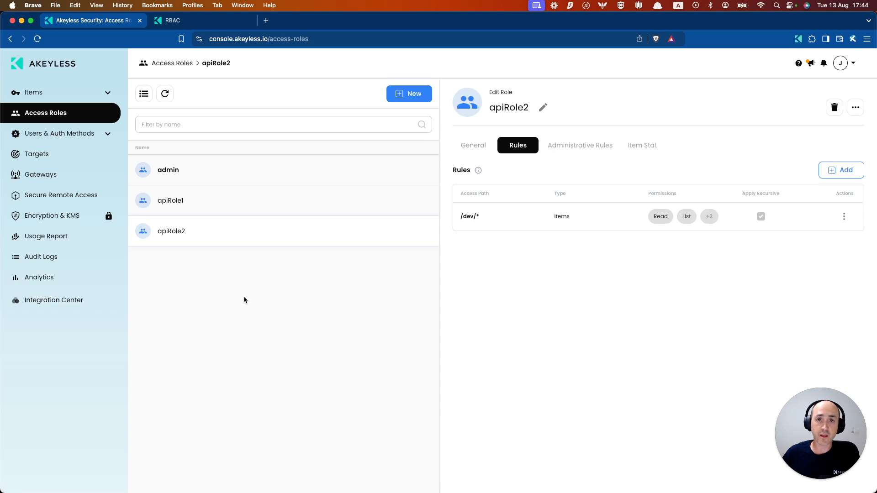
mouse_move(358, 297)
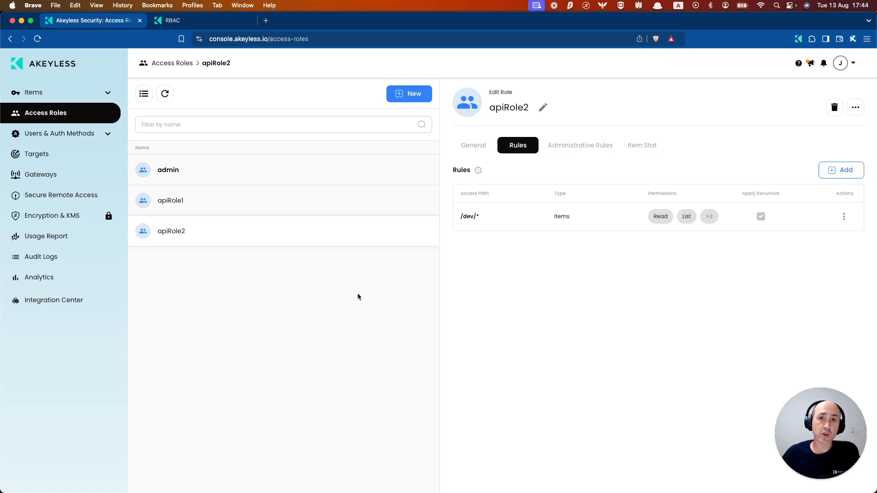
mouse_move(335, 276)
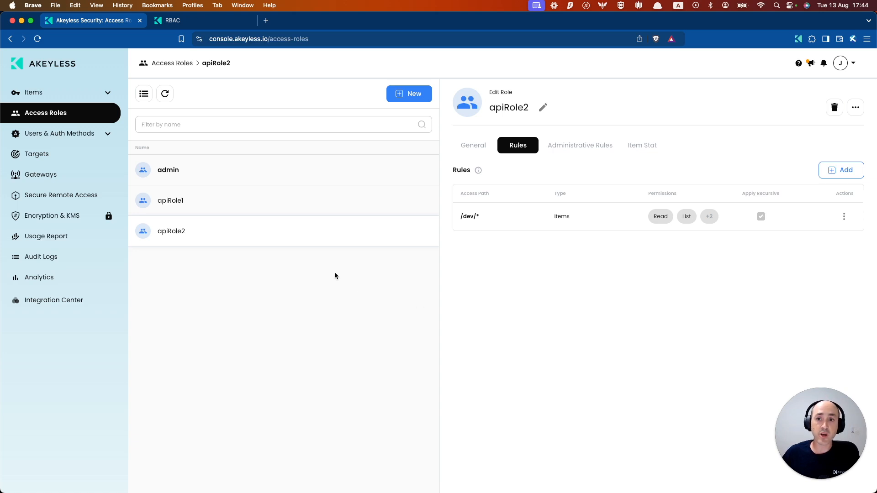
mouse_move(363, 290)
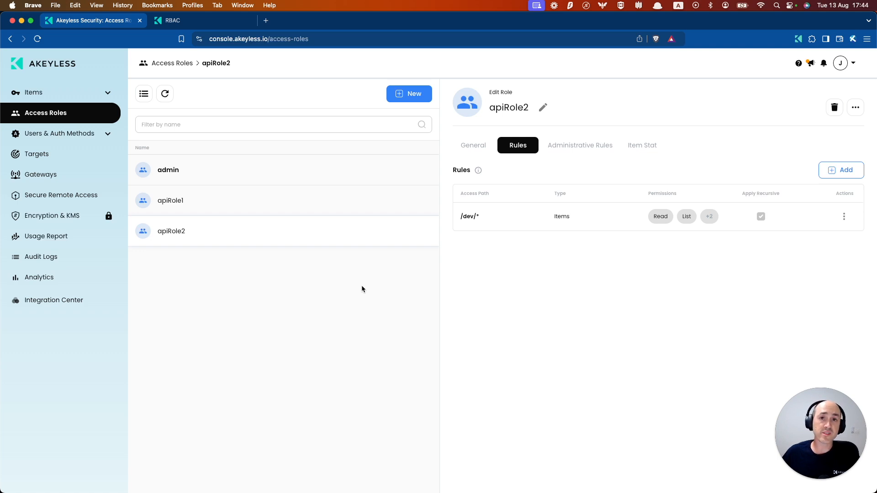
mouse_move(366, 263)
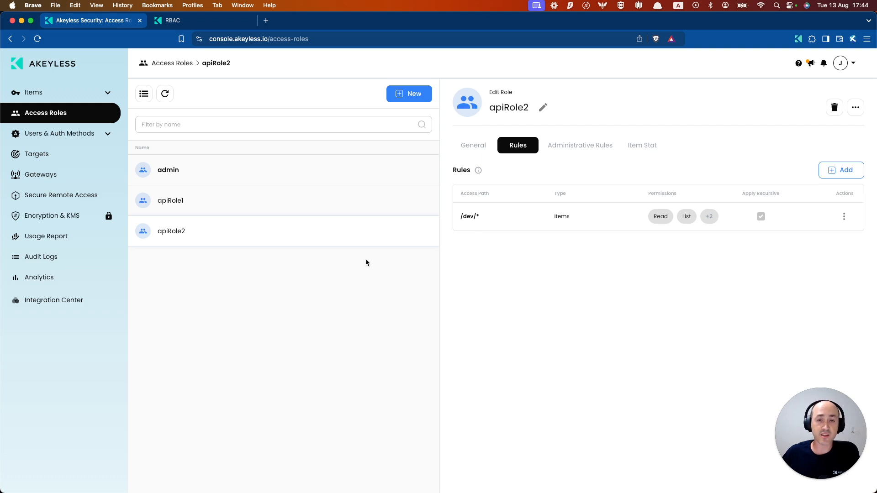
left_click(474, 145)
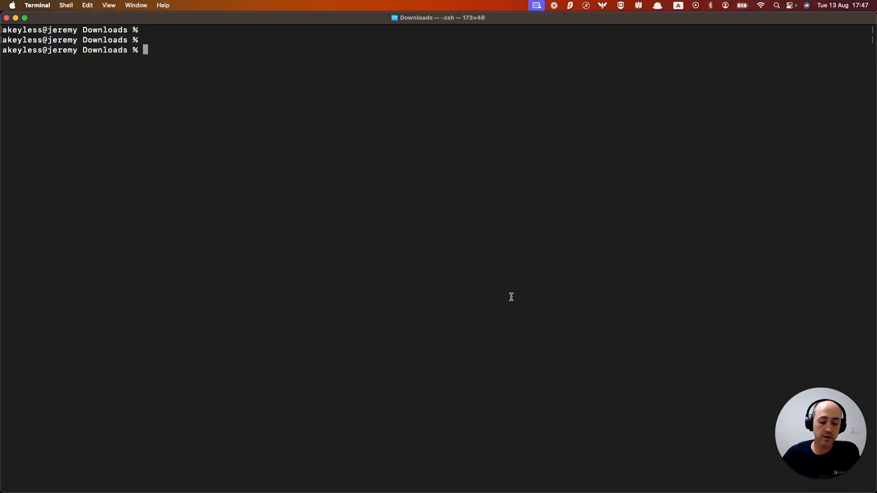
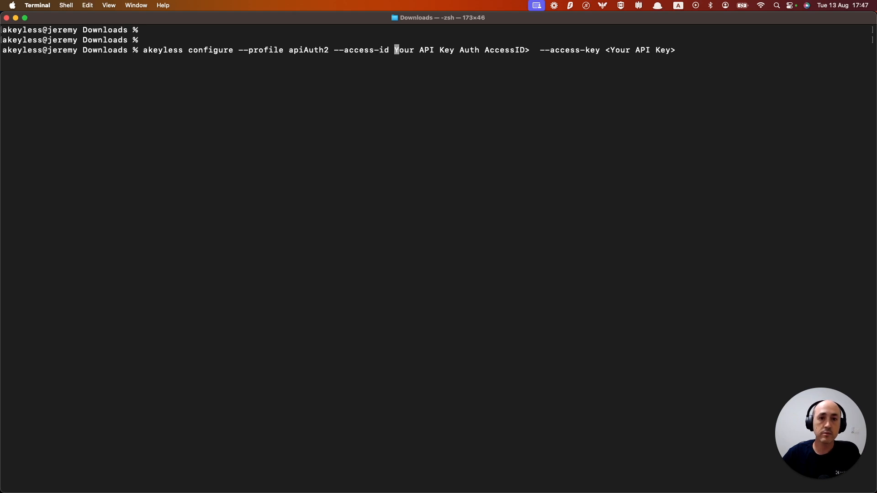
key("Backspace")
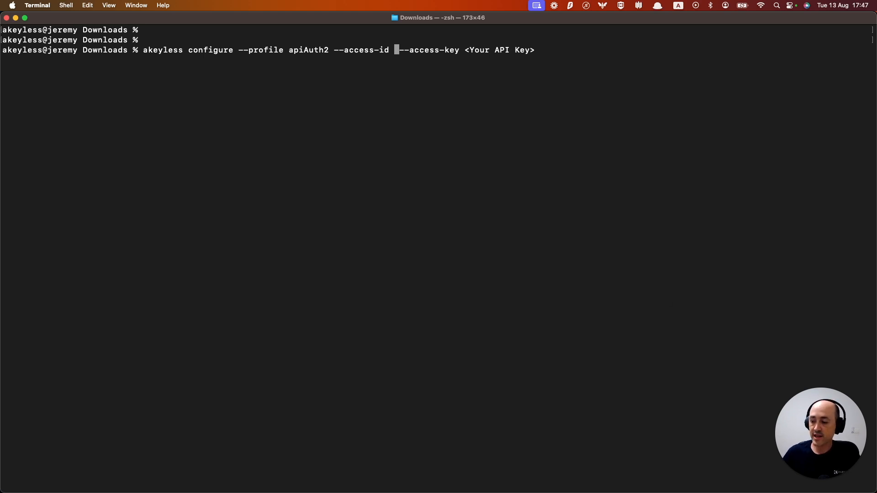
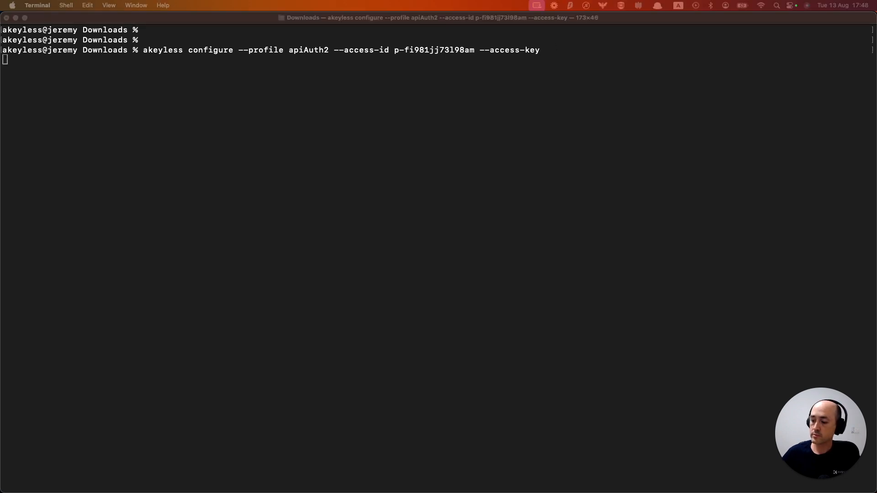
key("Return")
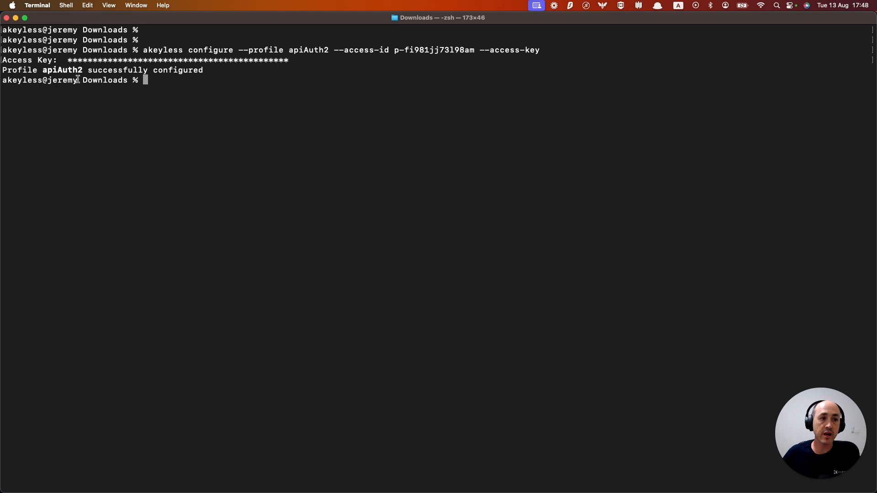
mouse_move(290, 51)
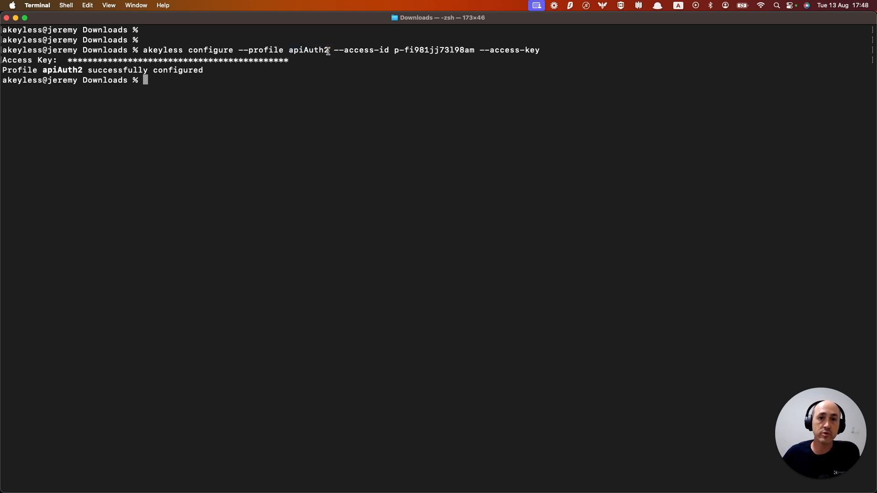
Clear the screen and run akeyless list-items under the default profile.
type("cle")
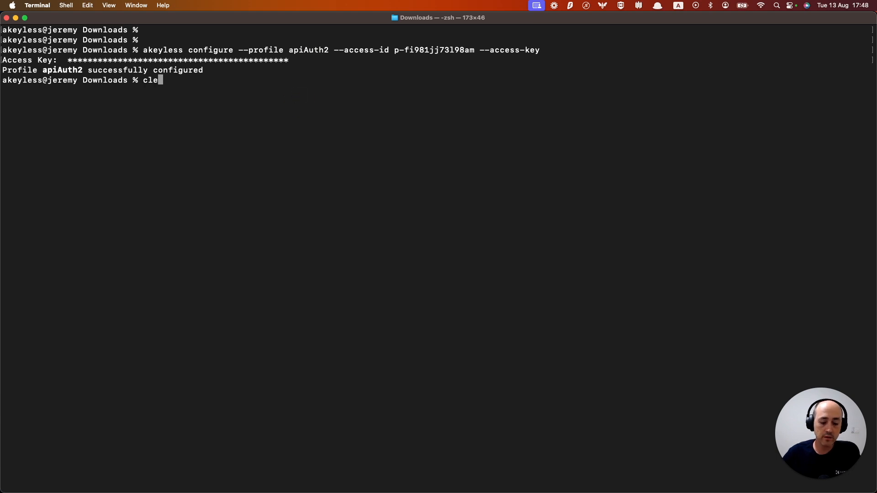
key("Return")
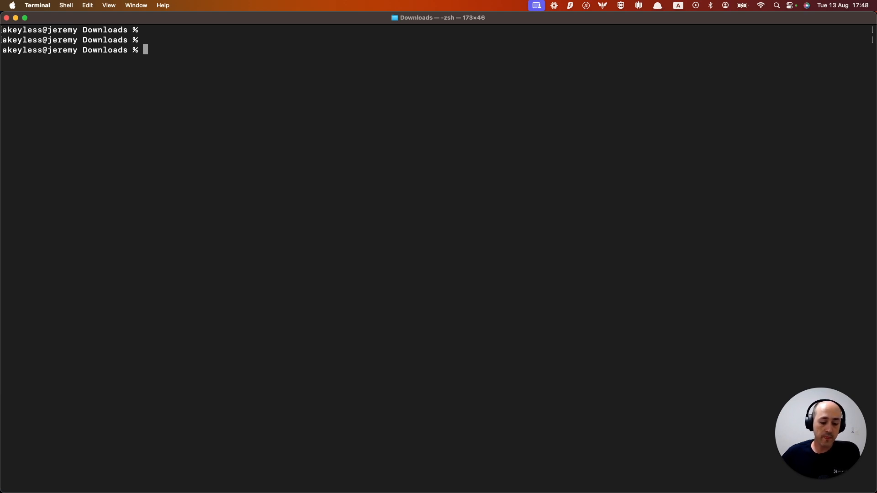
type("akeyless")
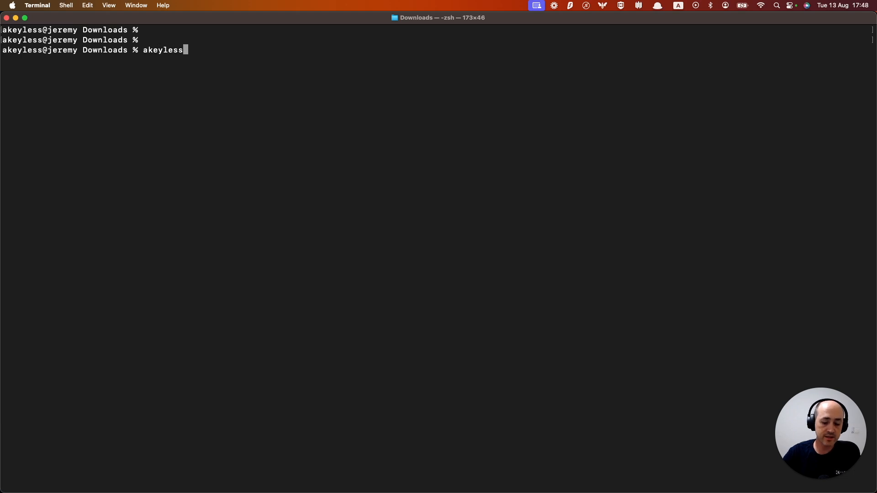
type("list-items")
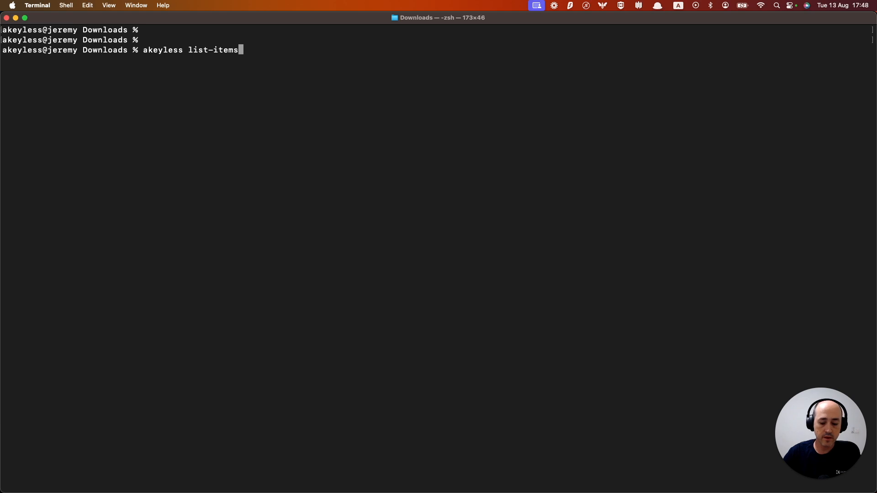
key("Return")
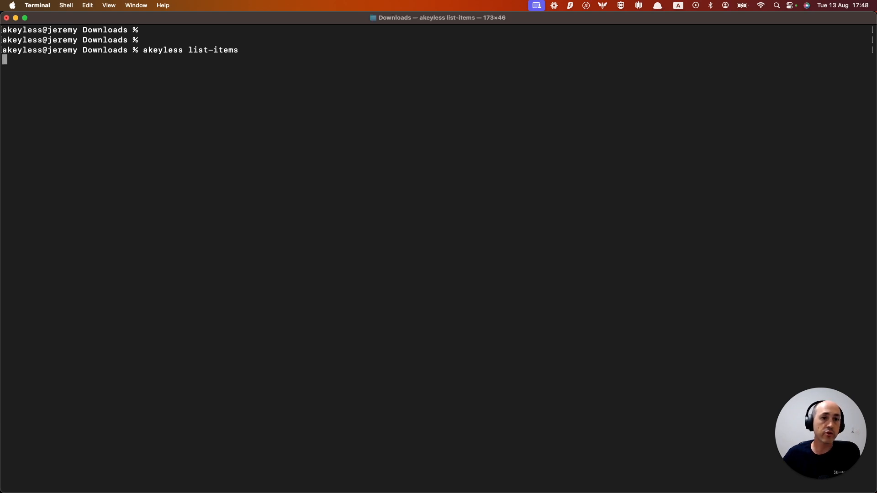
mouse_move(190, 82)
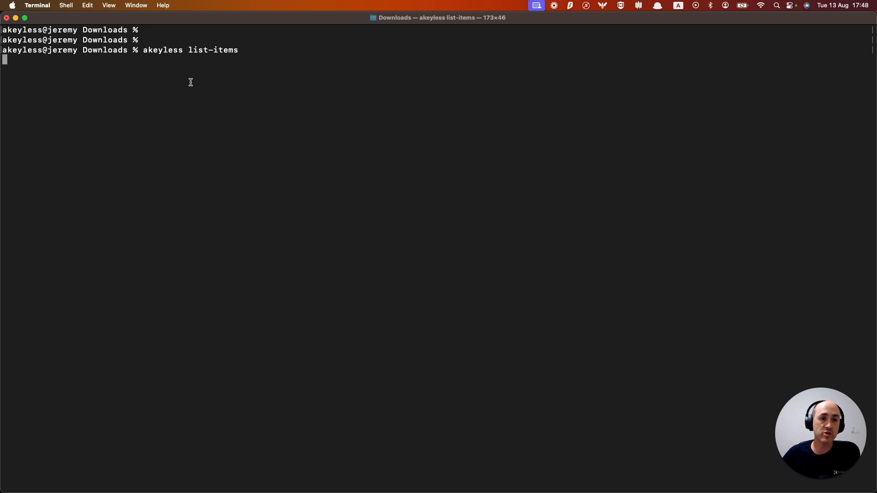
key("Return")
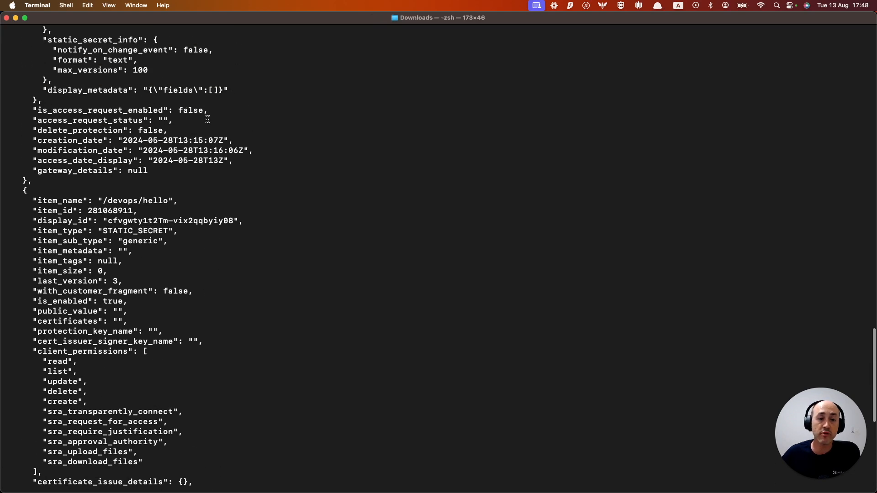
Scroll through the JSON listing /MyFirstSecret, /dev/foo and /devops/hello, then clear the screen.
scroll("down", 3)
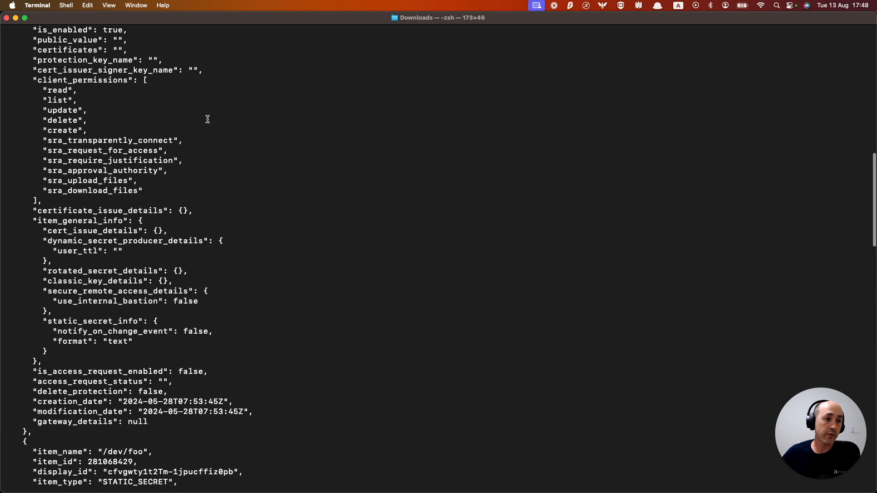
scroll("up", 3)
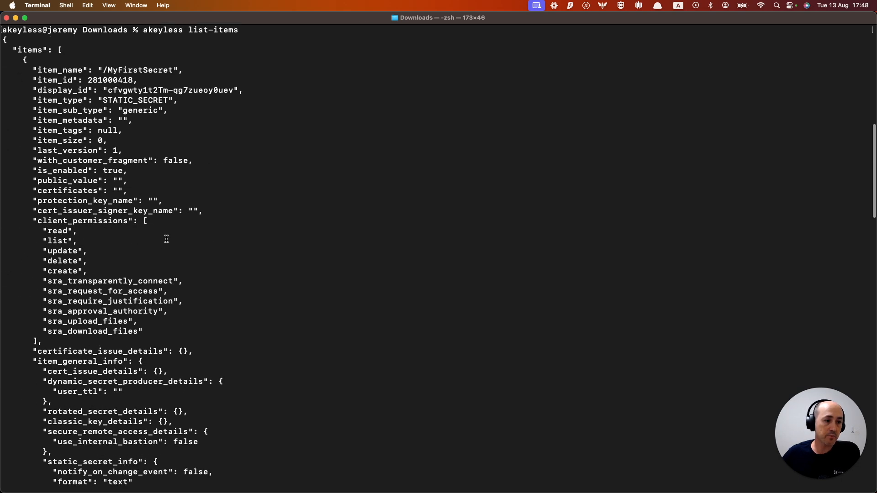
scroll("down", 3)
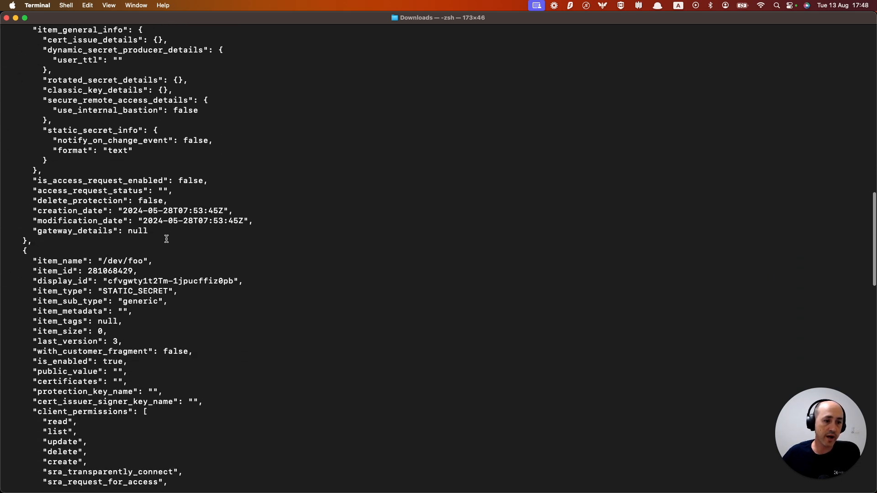
scroll("down", 3)
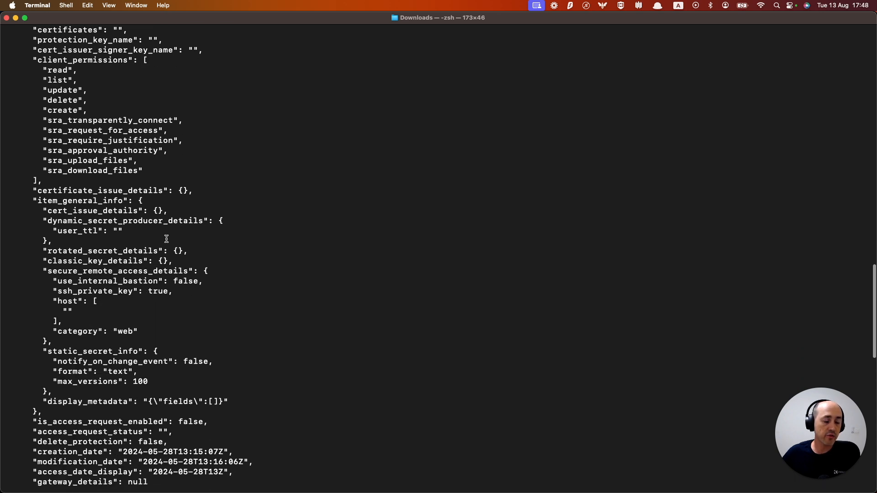
scroll("down", 3)
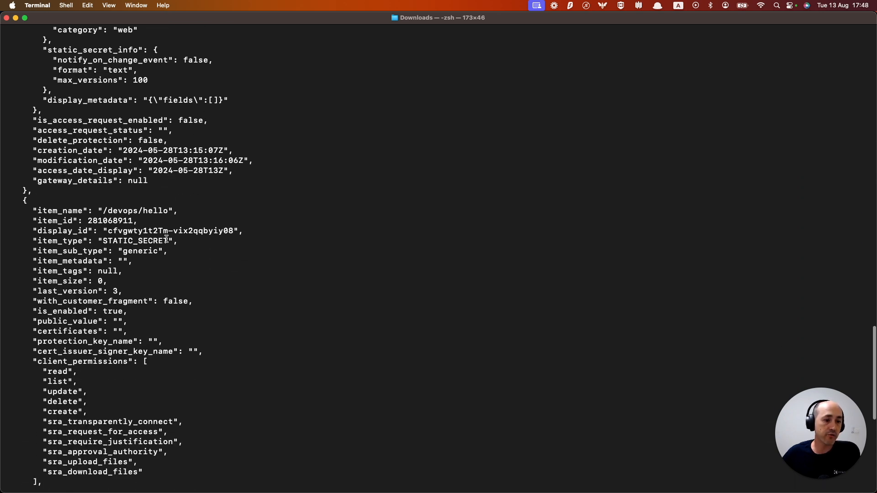
scroll("down", 3)
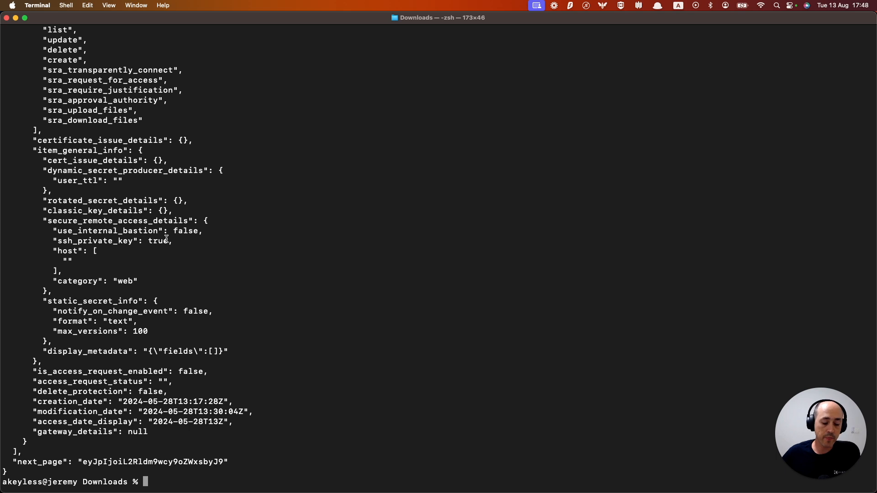
type("clear")
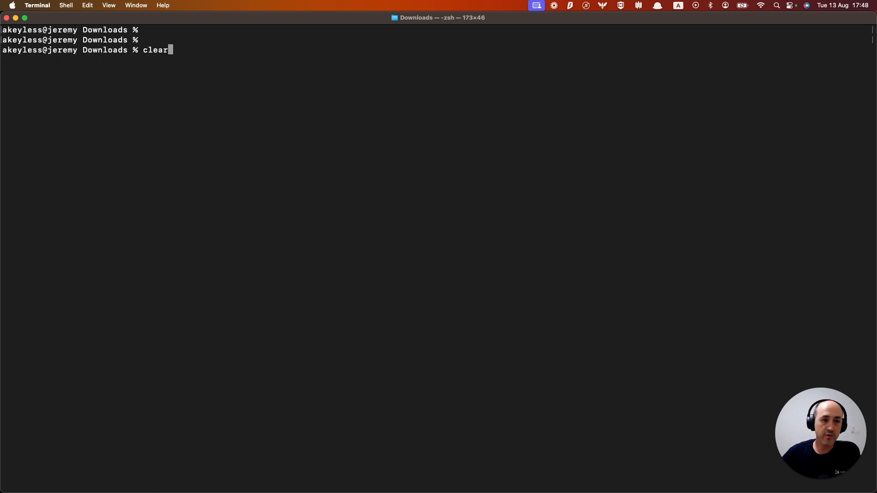
Run akeyless list-items --profile apiAuth2 and review the output showing only /dev/foo.
type("akeyless list-items --")
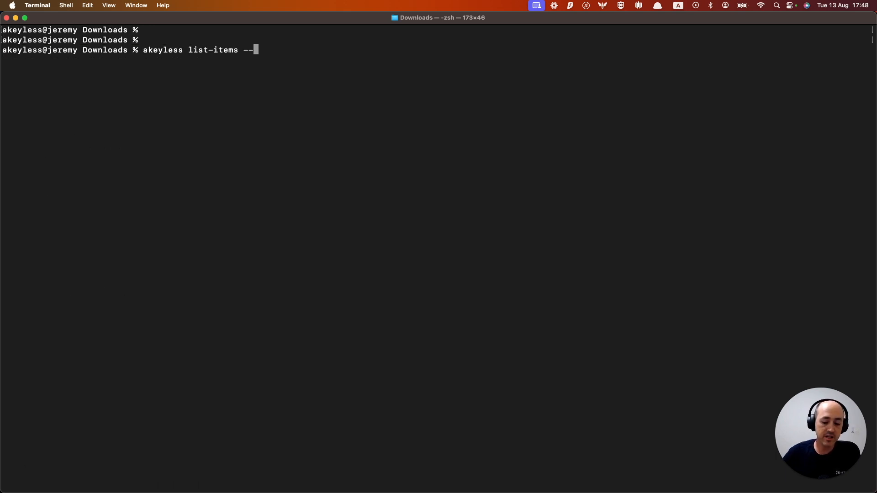
type("profile")
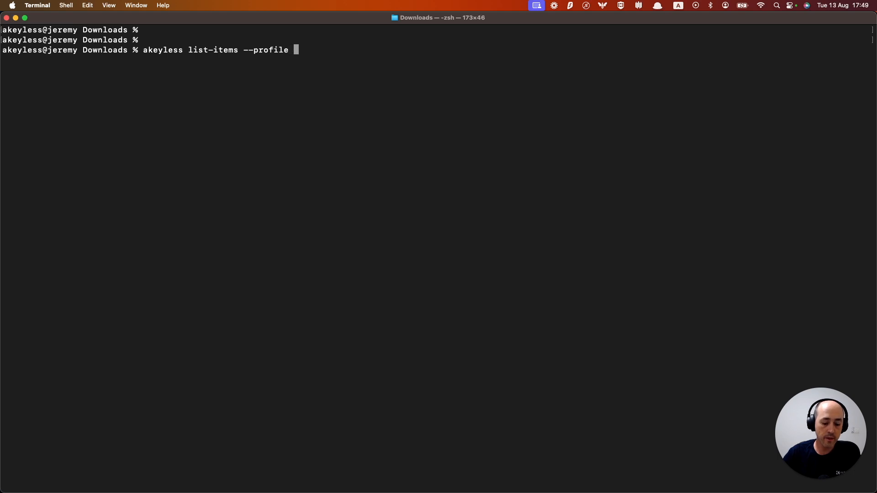
type("apiAuth2")
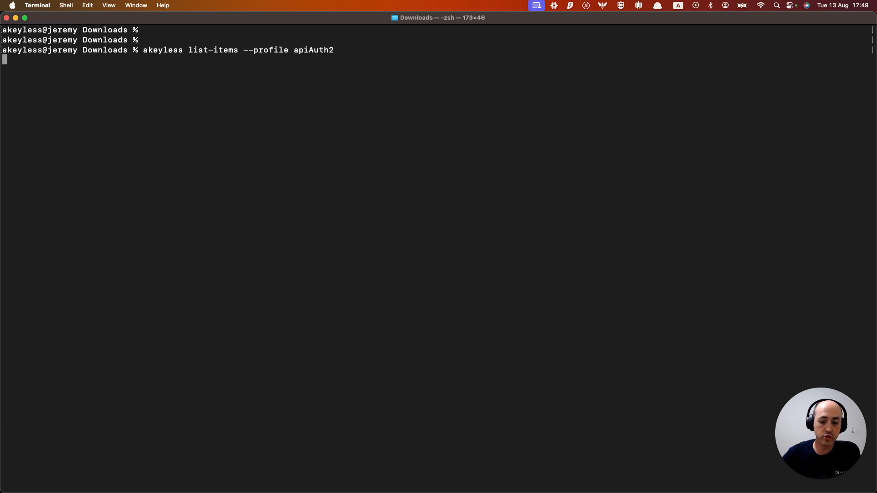
key("Return")
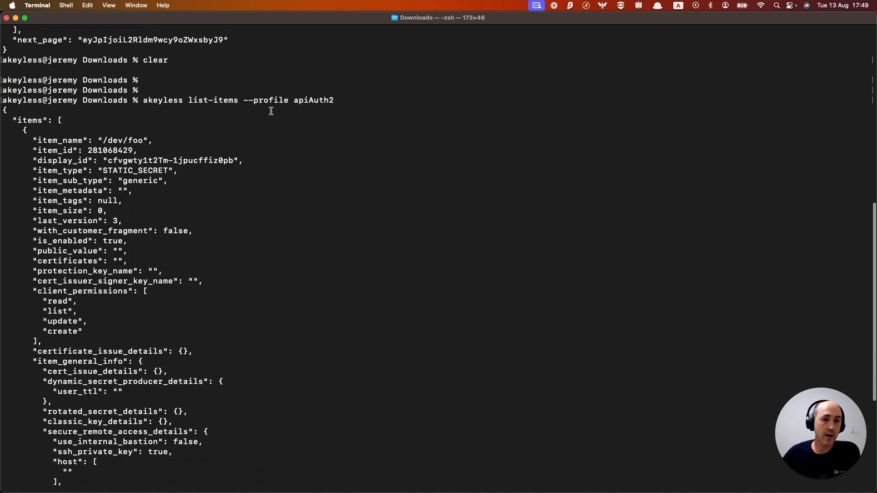
mouse_move(134, 150)
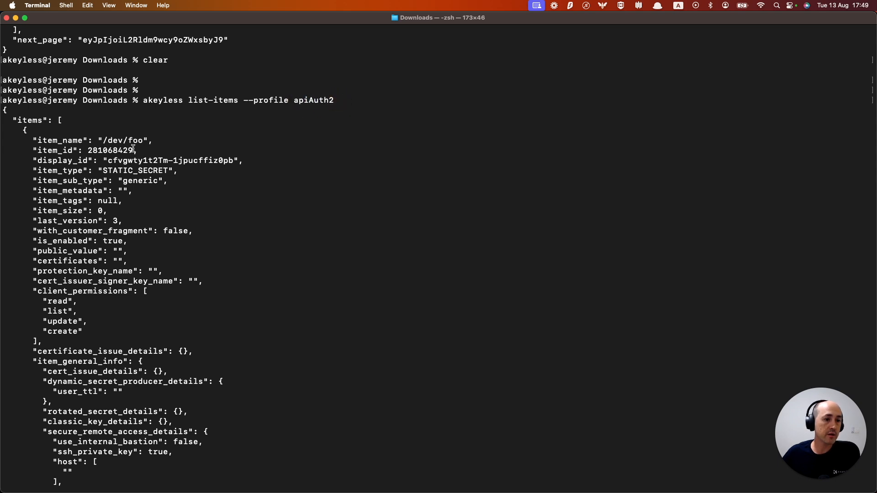
mouse_move(83, 145)
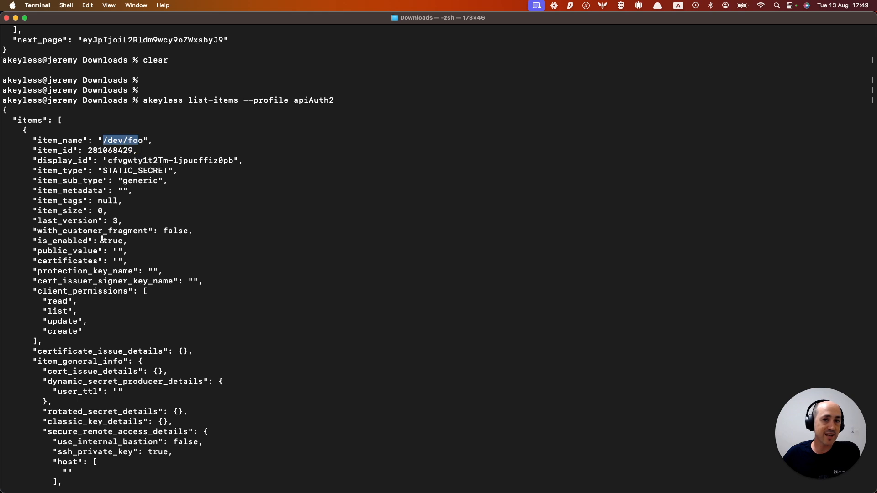
scroll("down", 3)
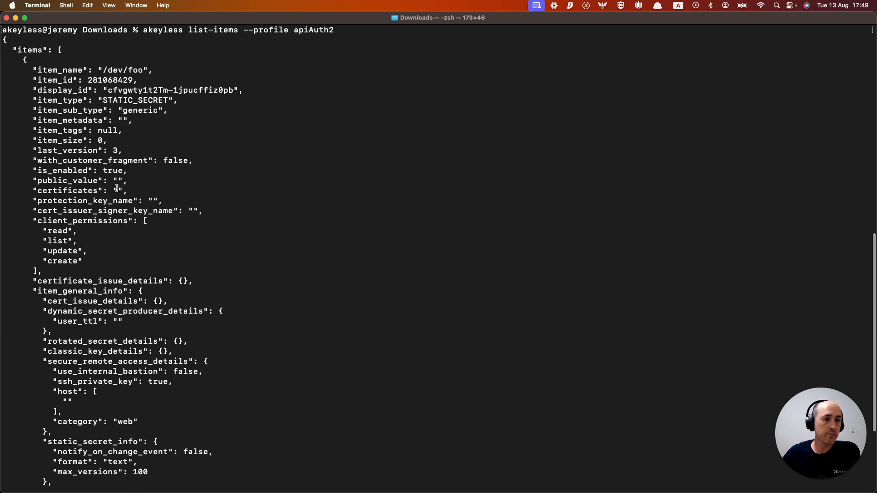
scroll("down", 3)
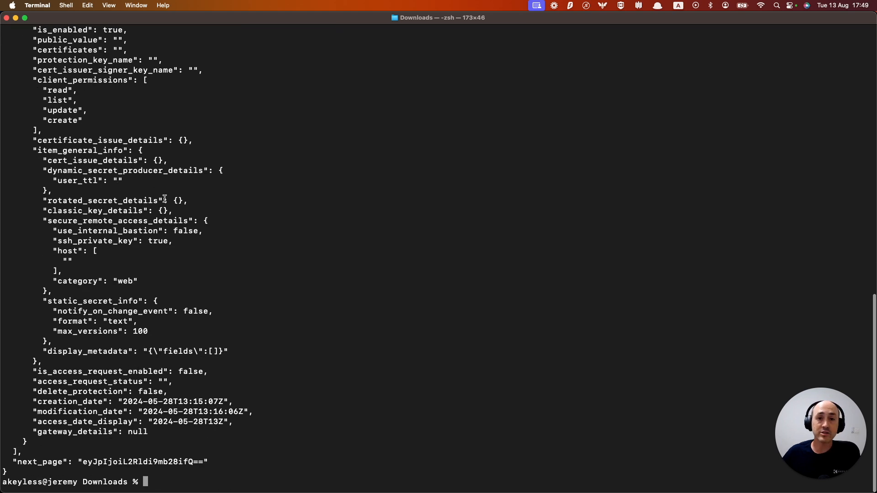